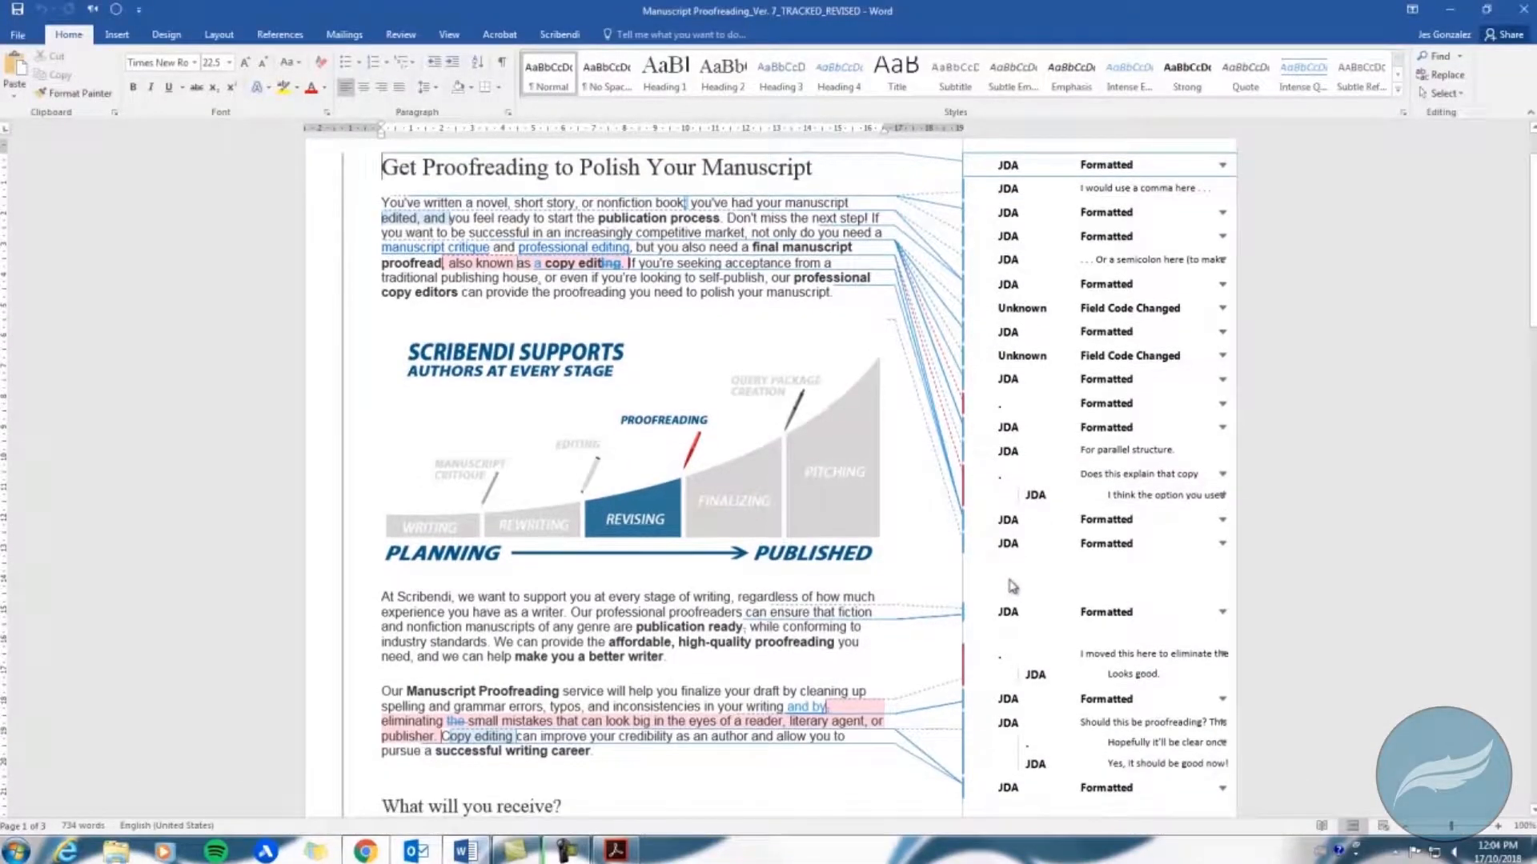
- Bring up the revised Scribendi Accelerator PDF in Acrobat and scroll through its comment notes
scroll("down", 3)
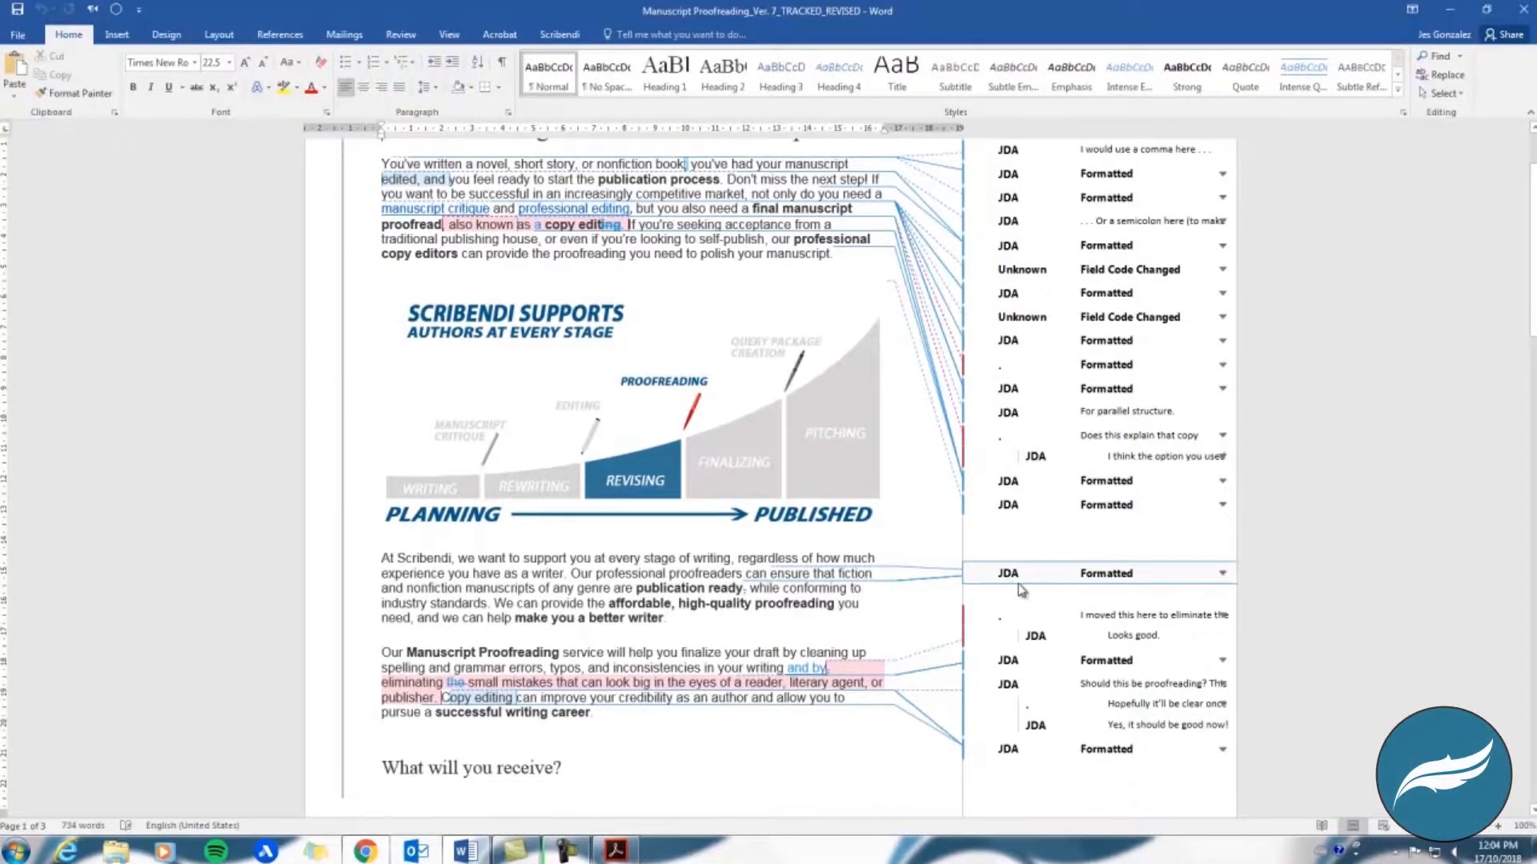
scroll("down", 3)
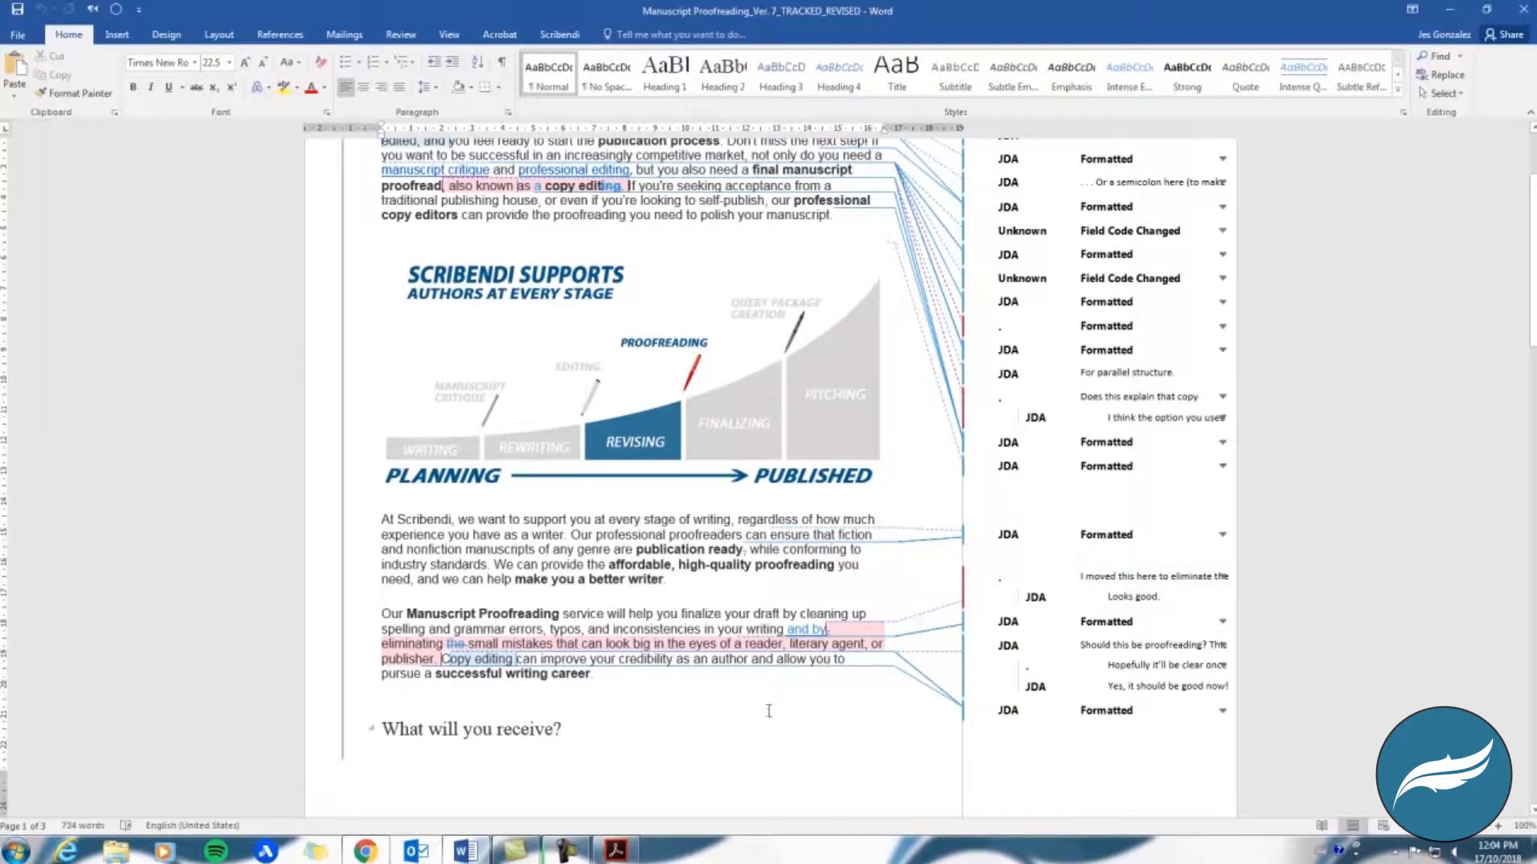
left_click(614, 850)
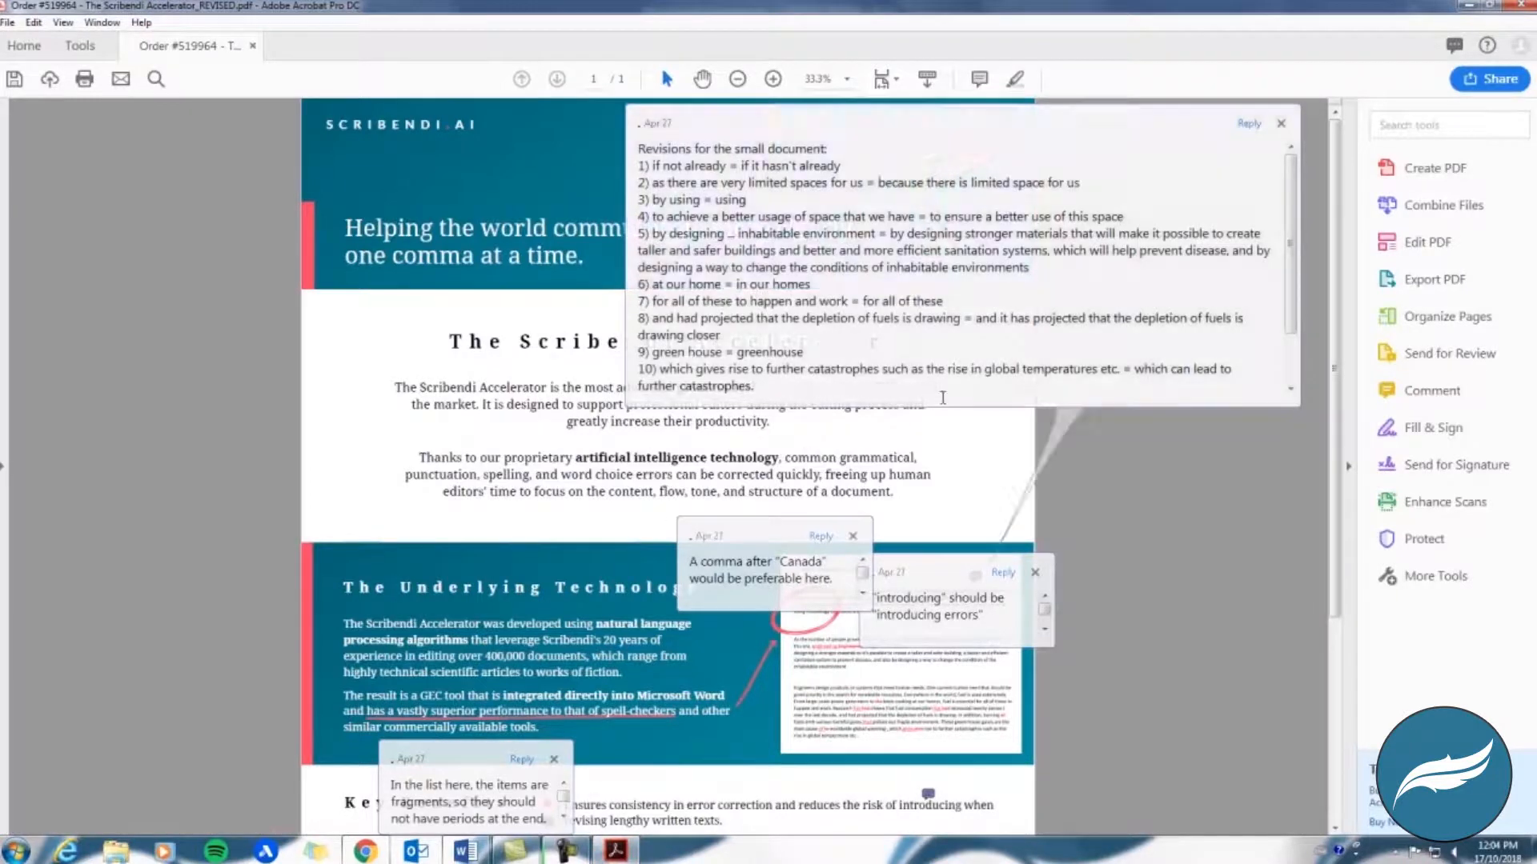
scroll("down", 3)
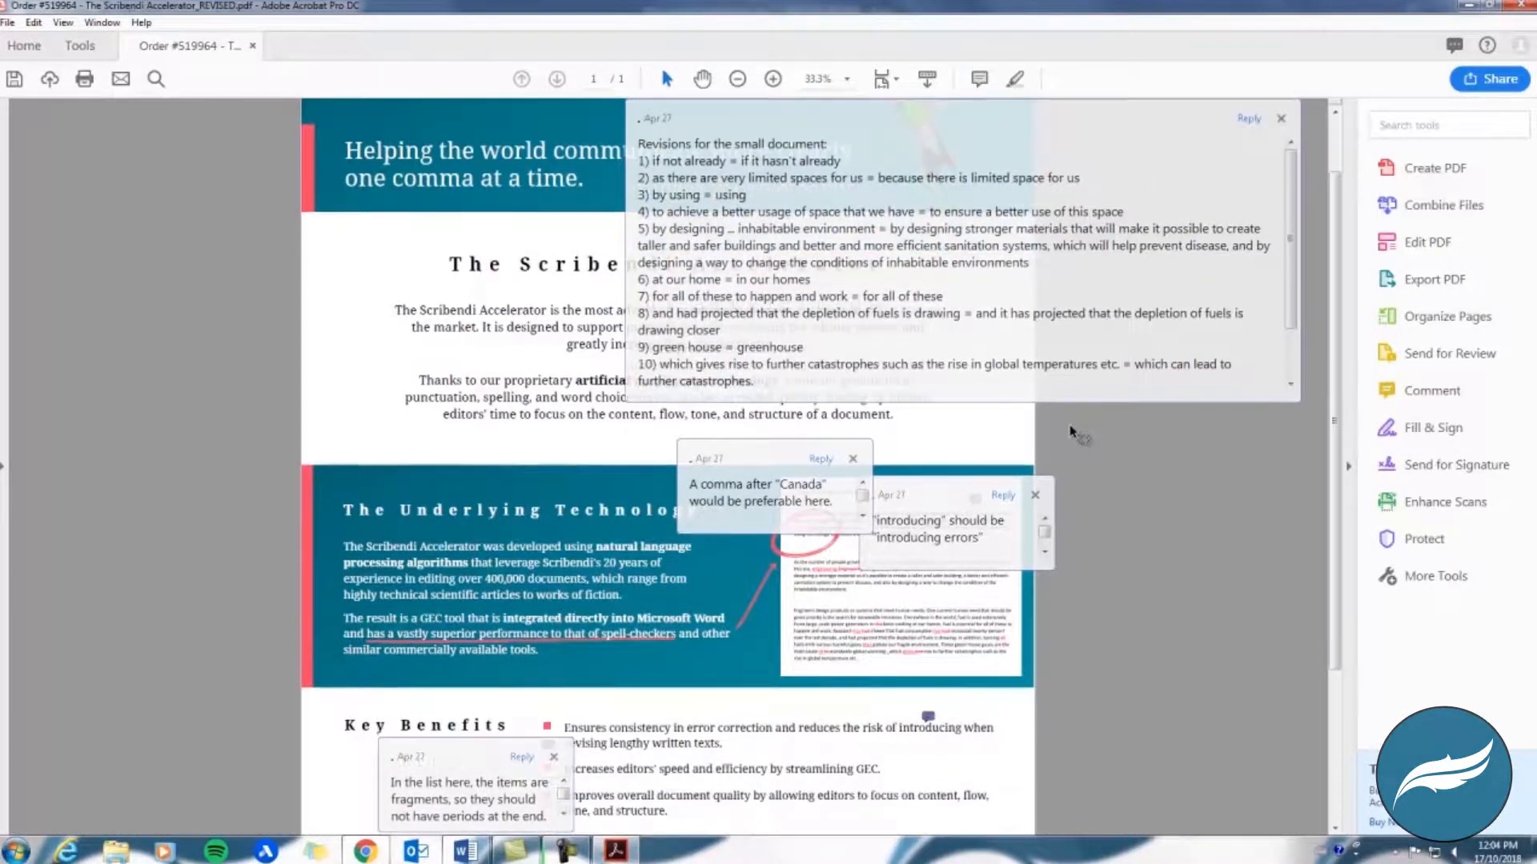
scroll("down", 3)
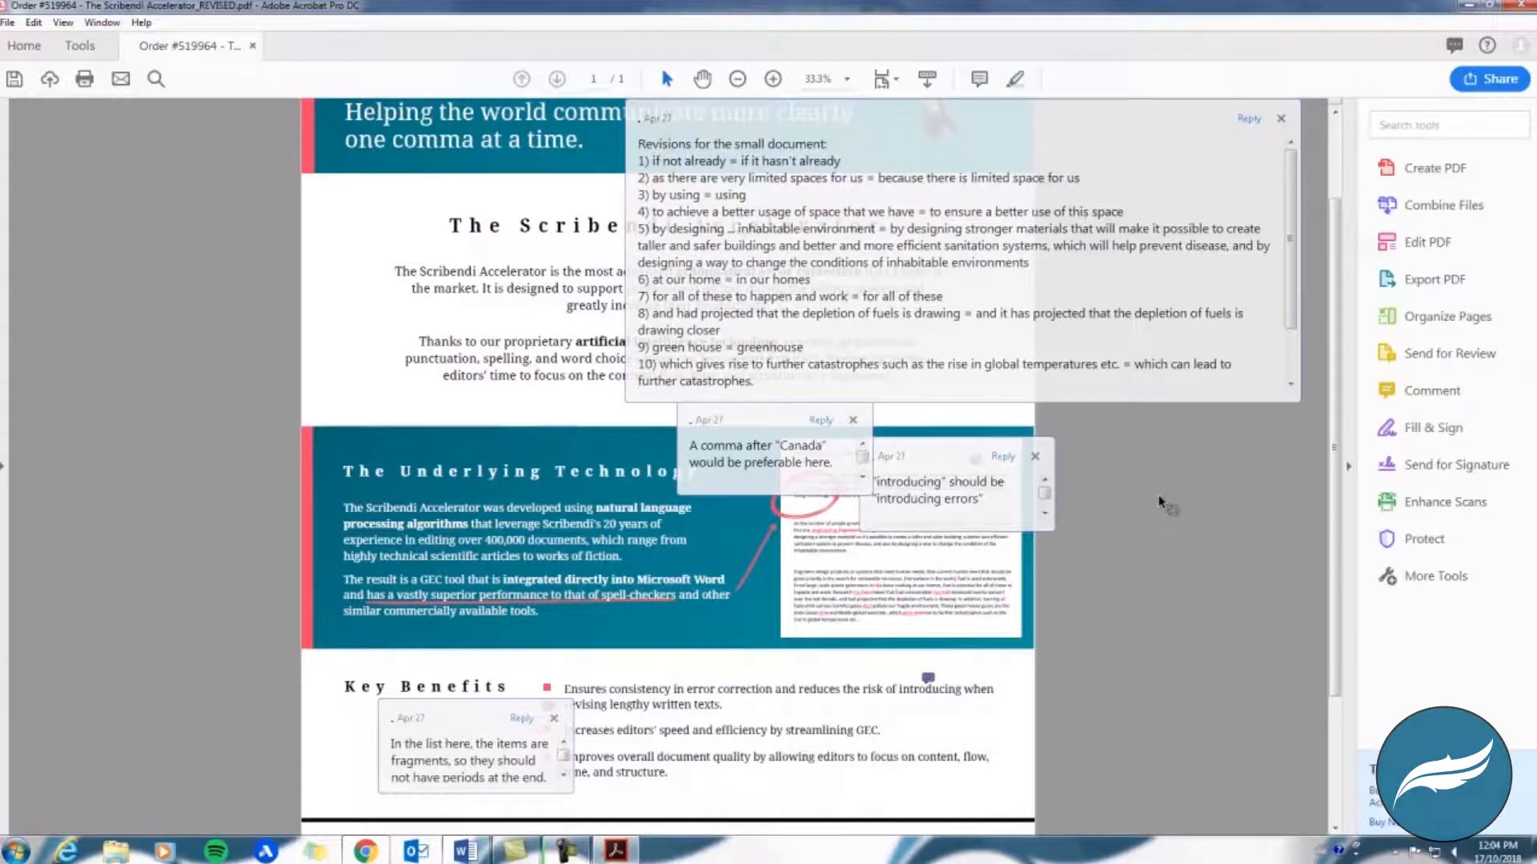
scroll("down", 3)
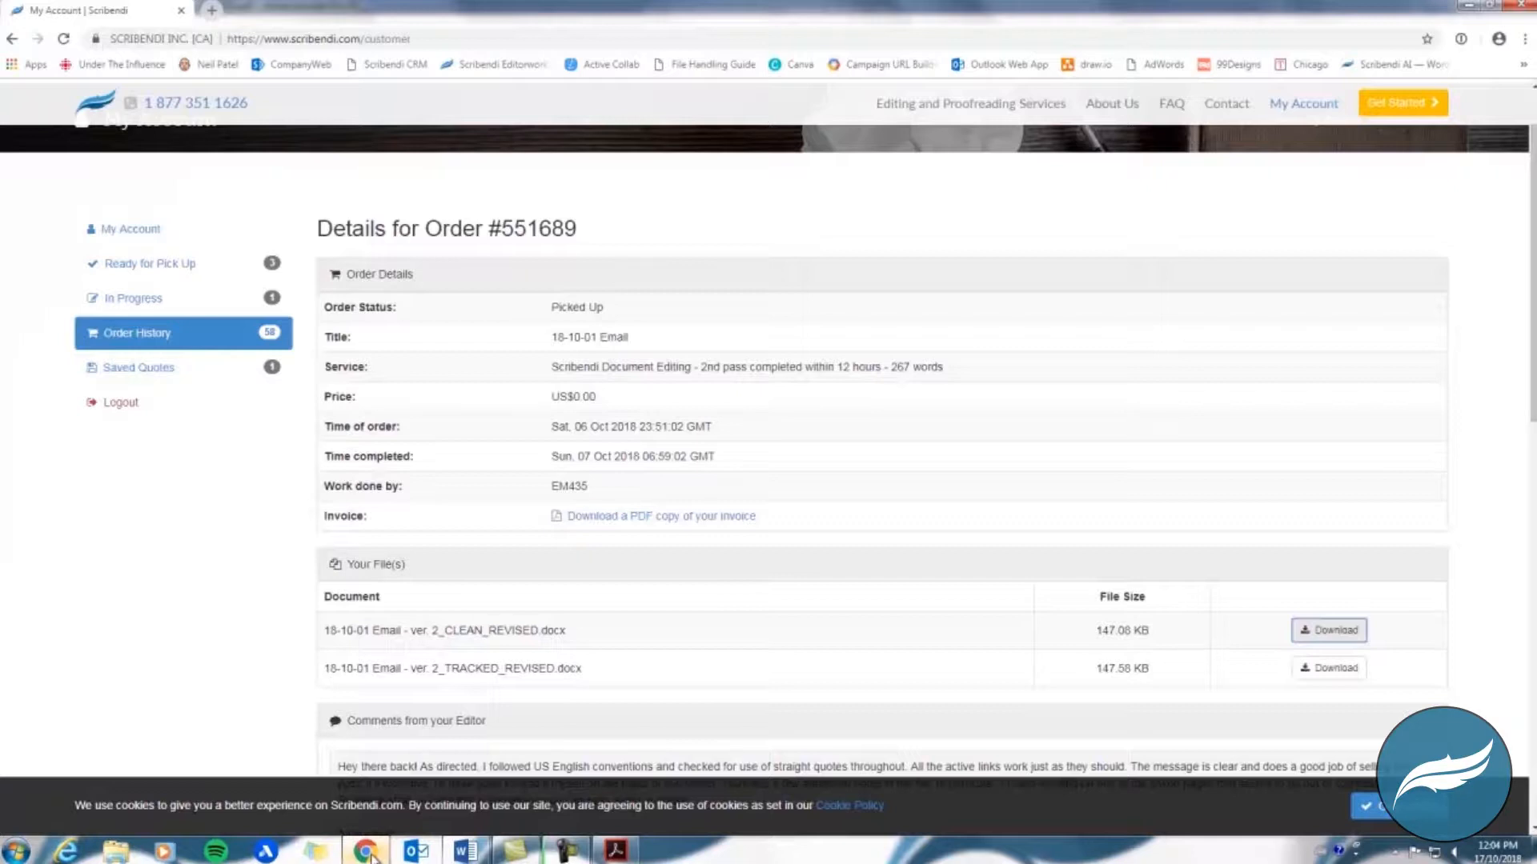
- Download the CLEAN_REVISED .docx email from order #551689 and open it
left_click(1327, 550)
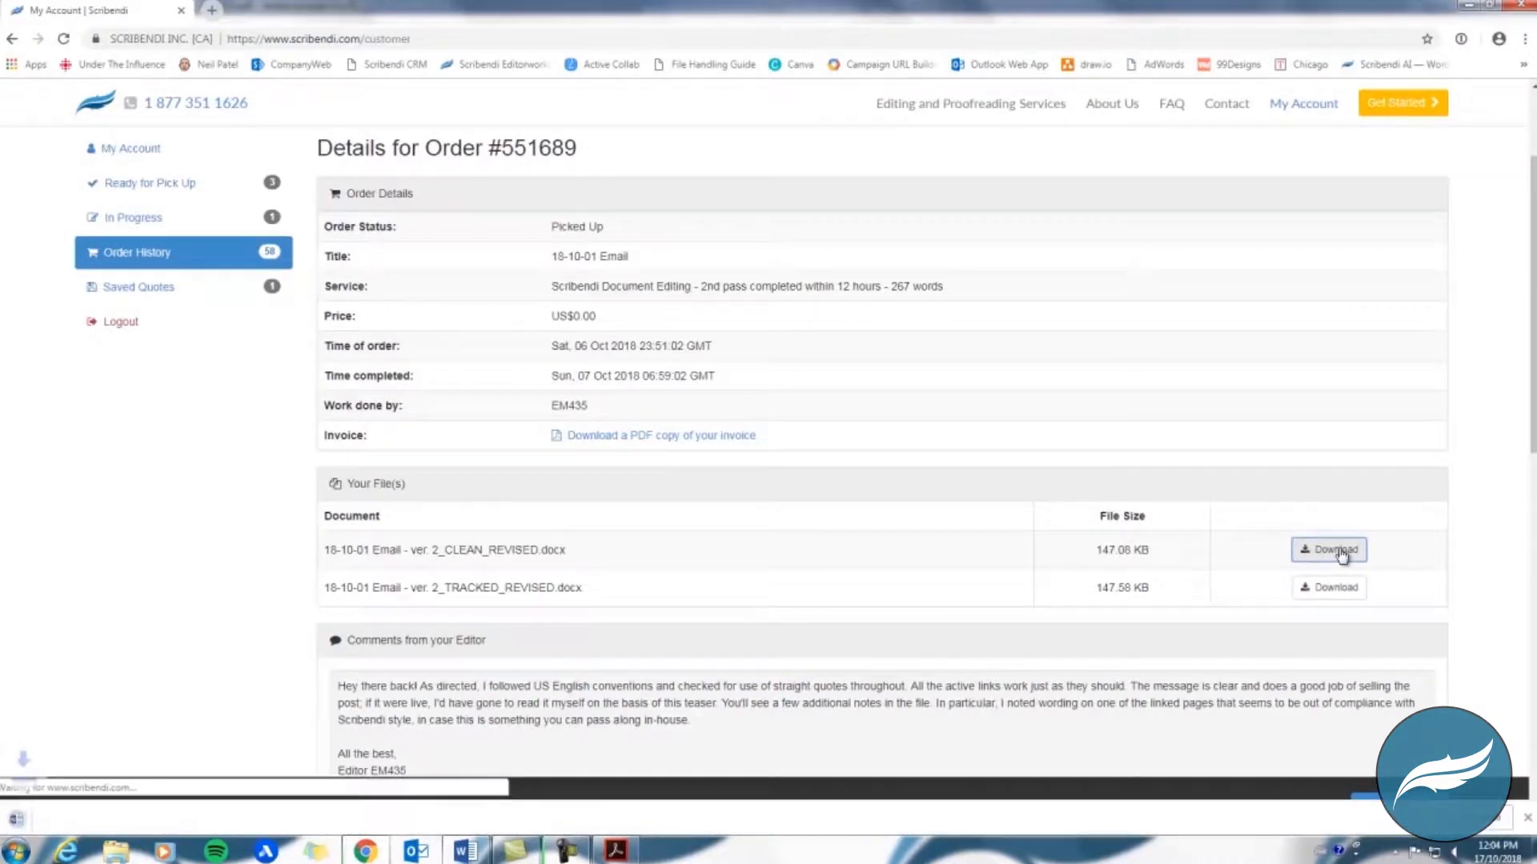
left_click(1327, 549)
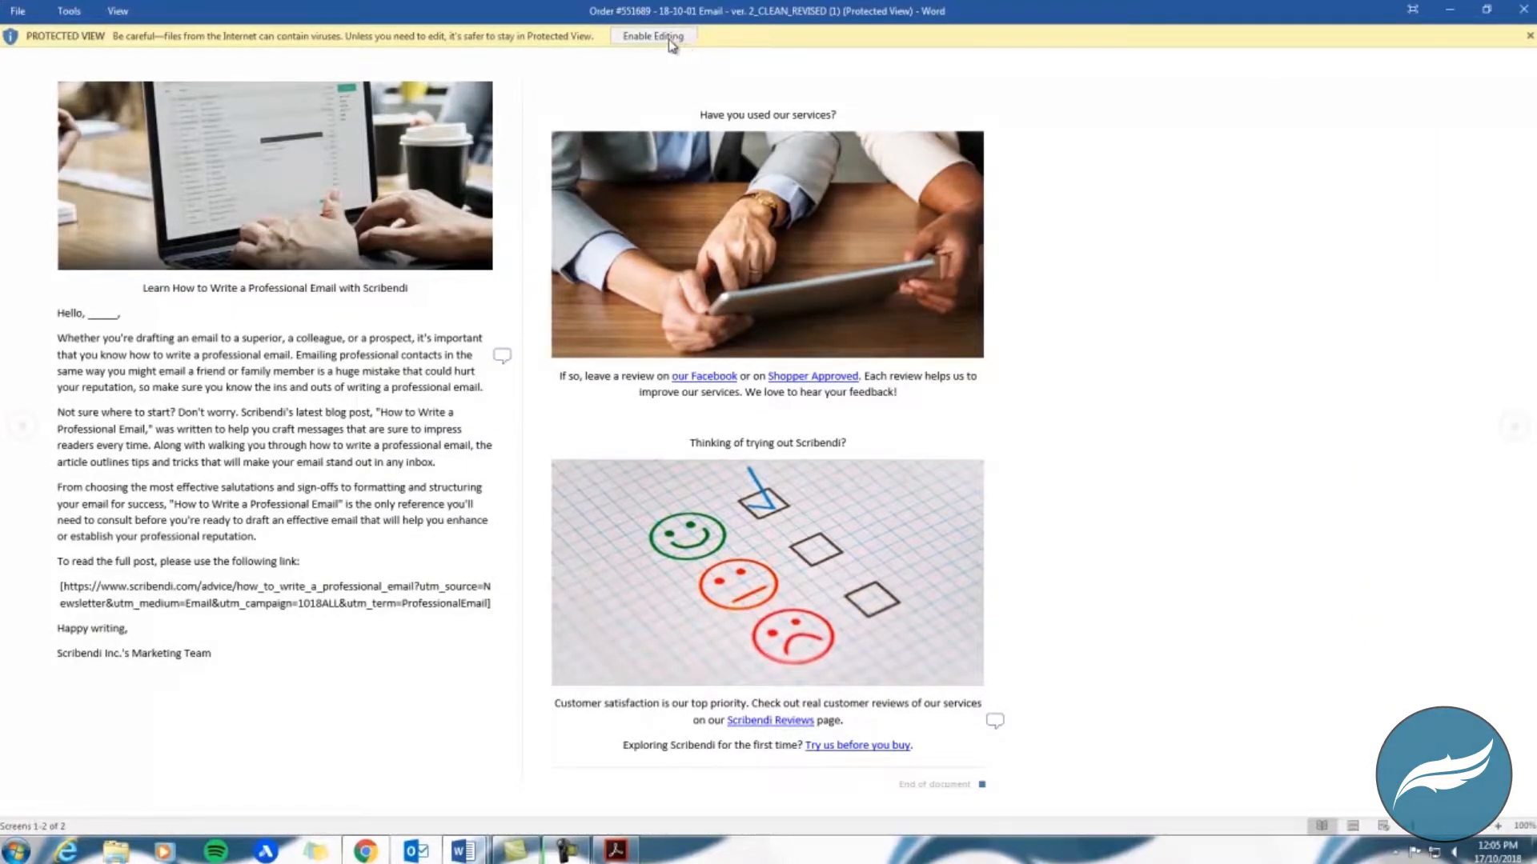
- Enable editing on the clean revised email document in Word
left_click(650, 36)
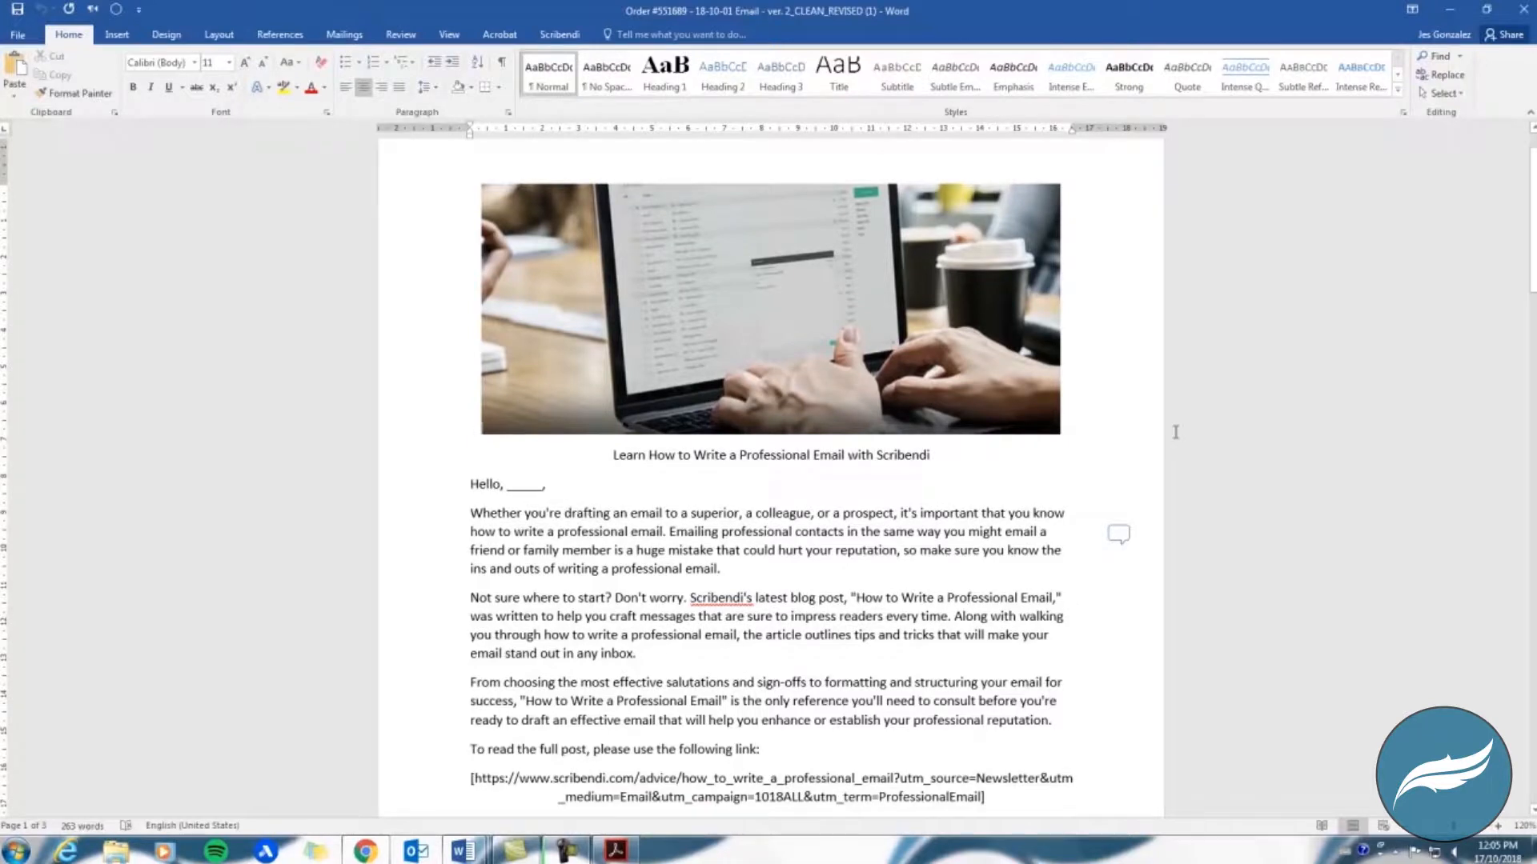
mouse_move(1117, 534)
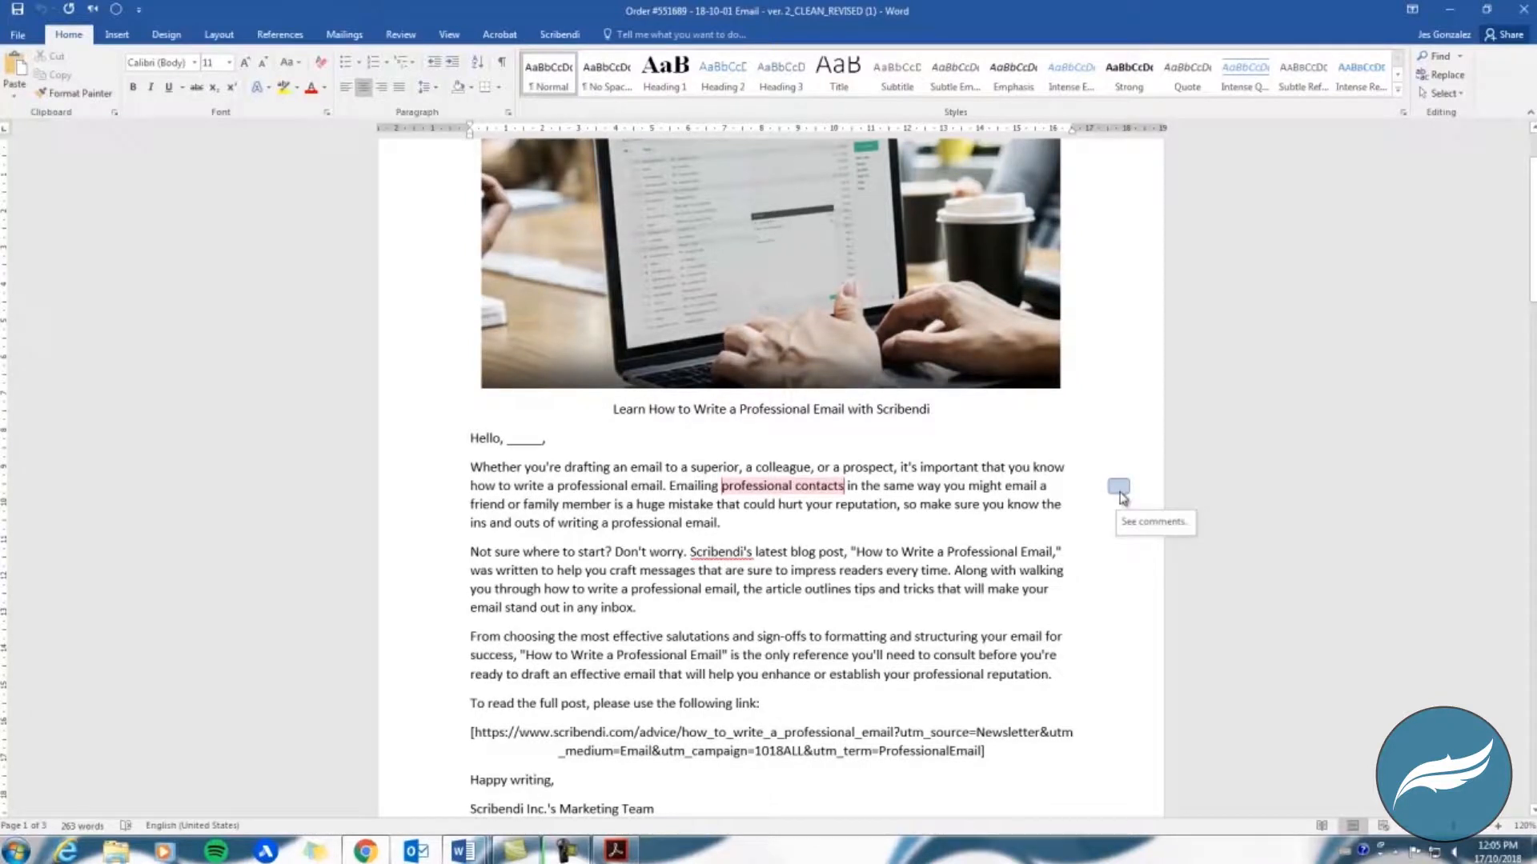
- Read the editor's comments on 'professional contacts' and the Scribendi Reviews page wording
left_click(1118, 487)
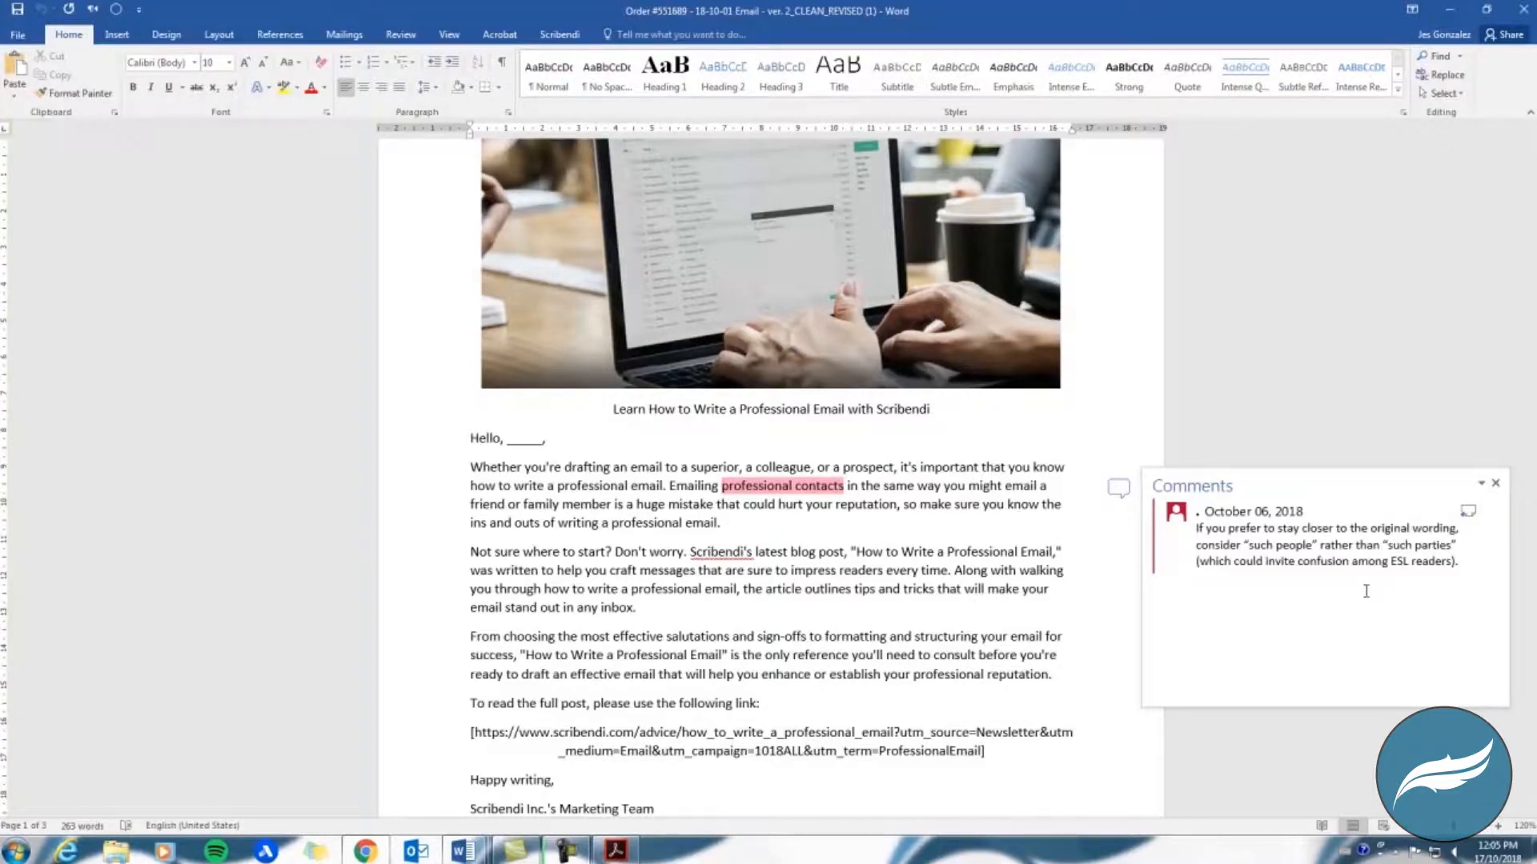
scroll("down", 3)
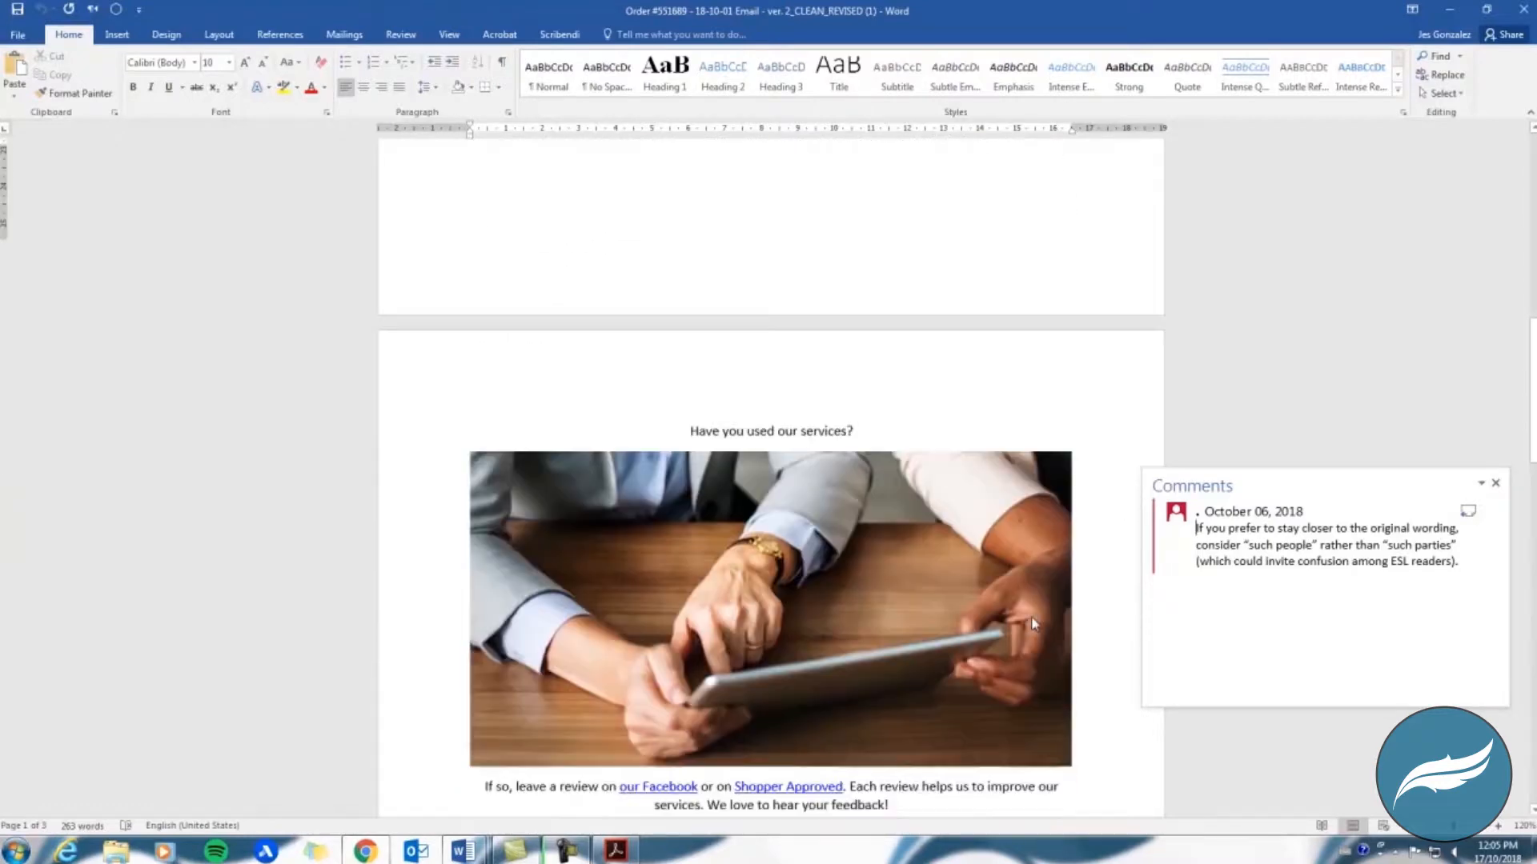
scroll("down", 3)
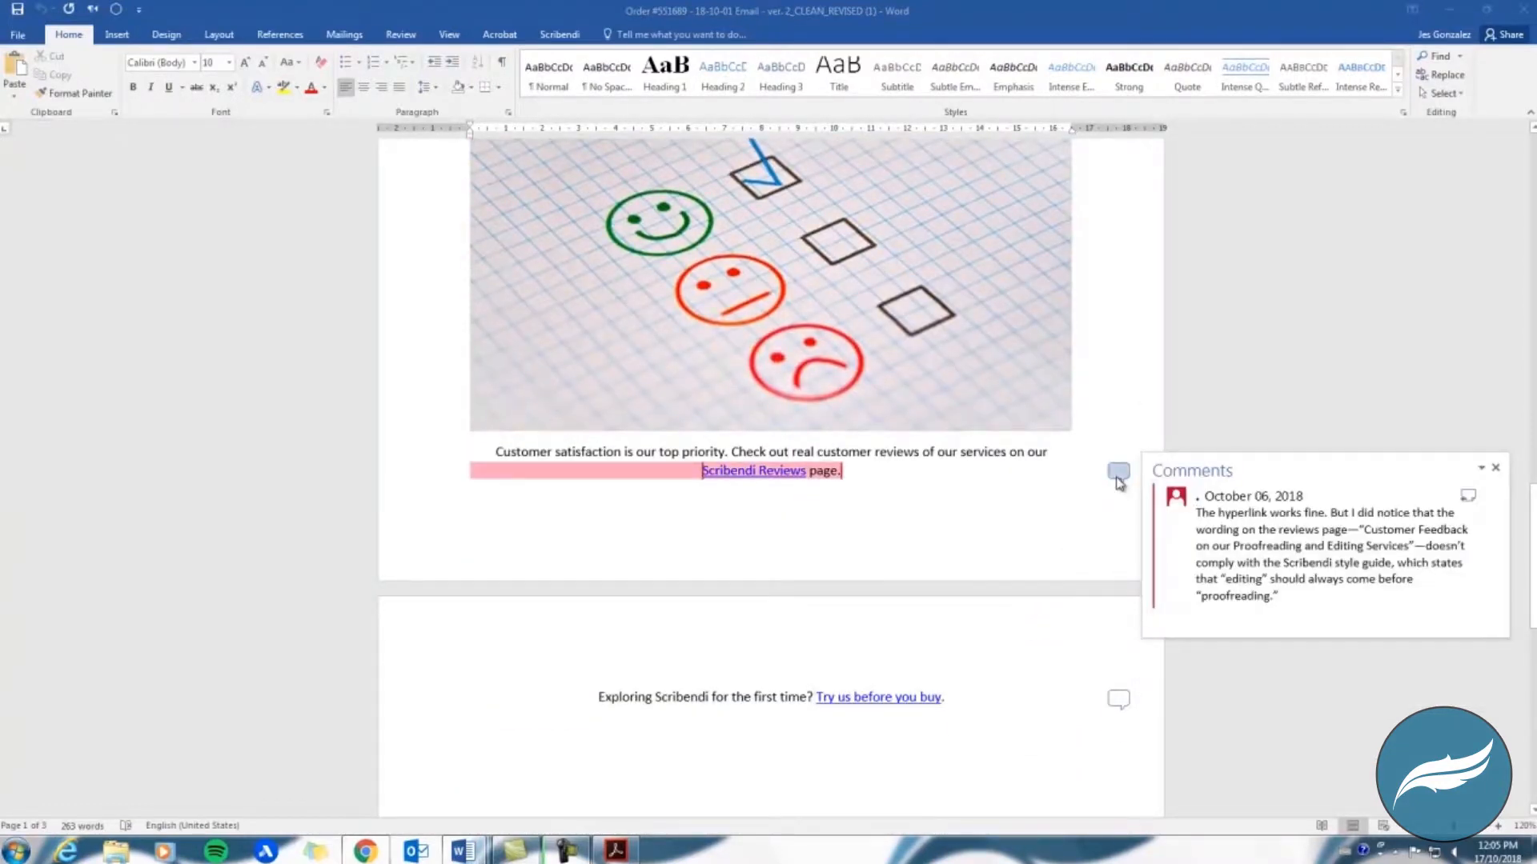
scroll("down", 3)
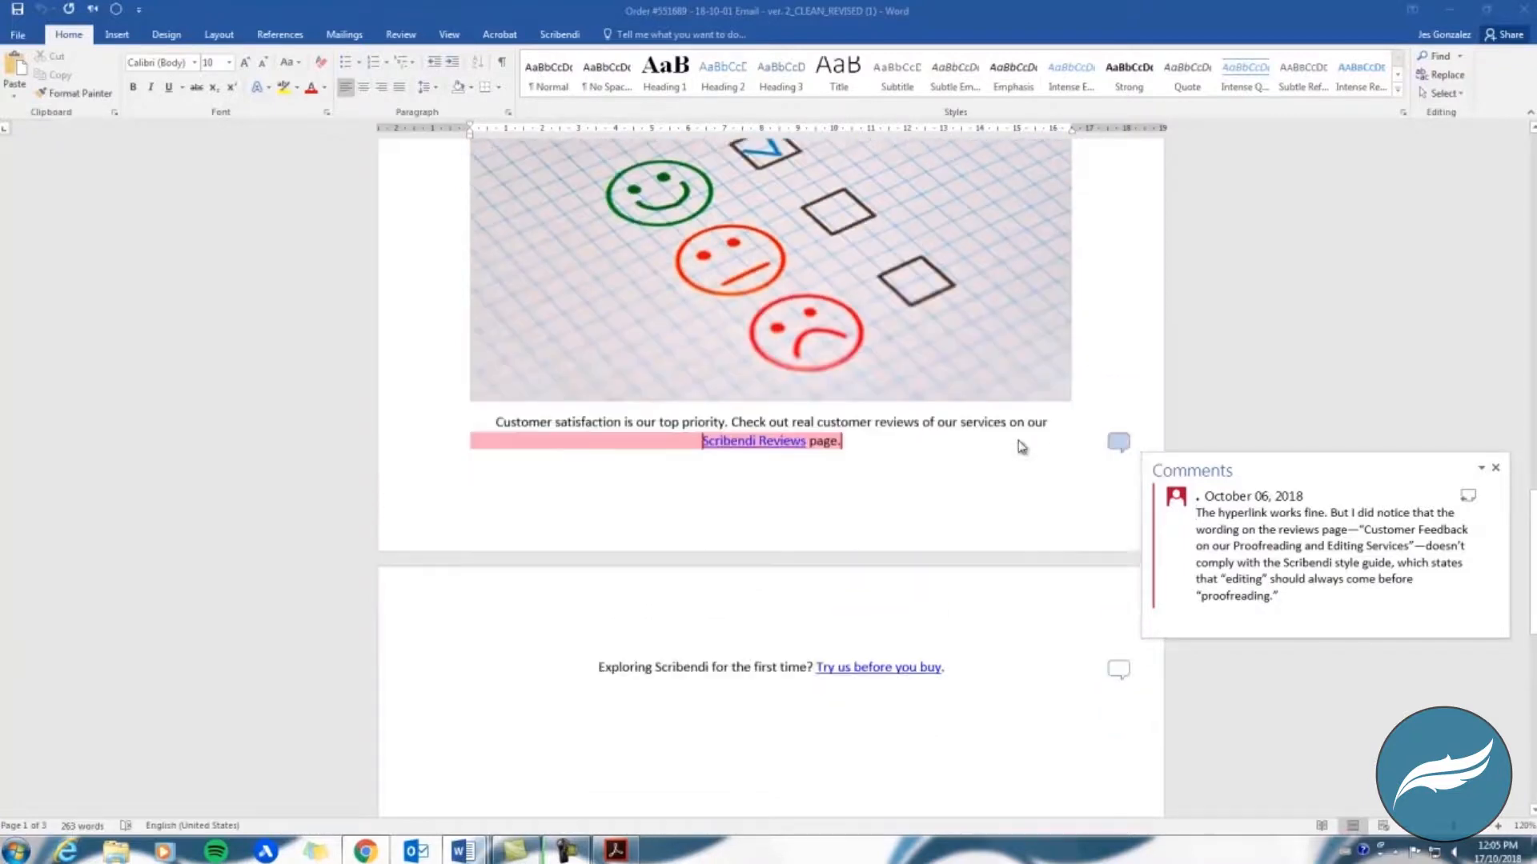
left_click(400, 33)
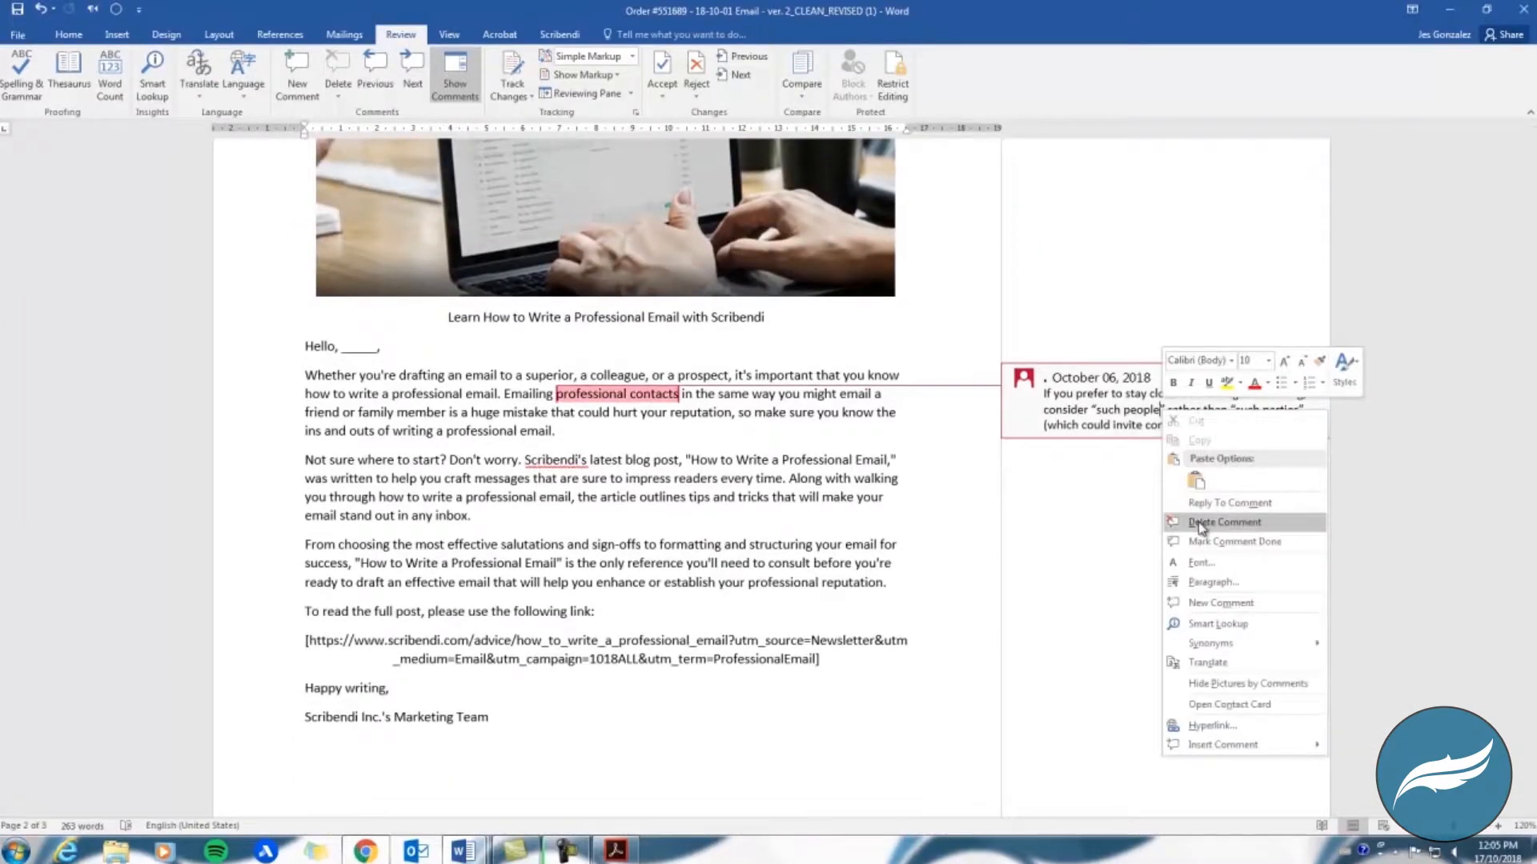
left_click(1223, 521)
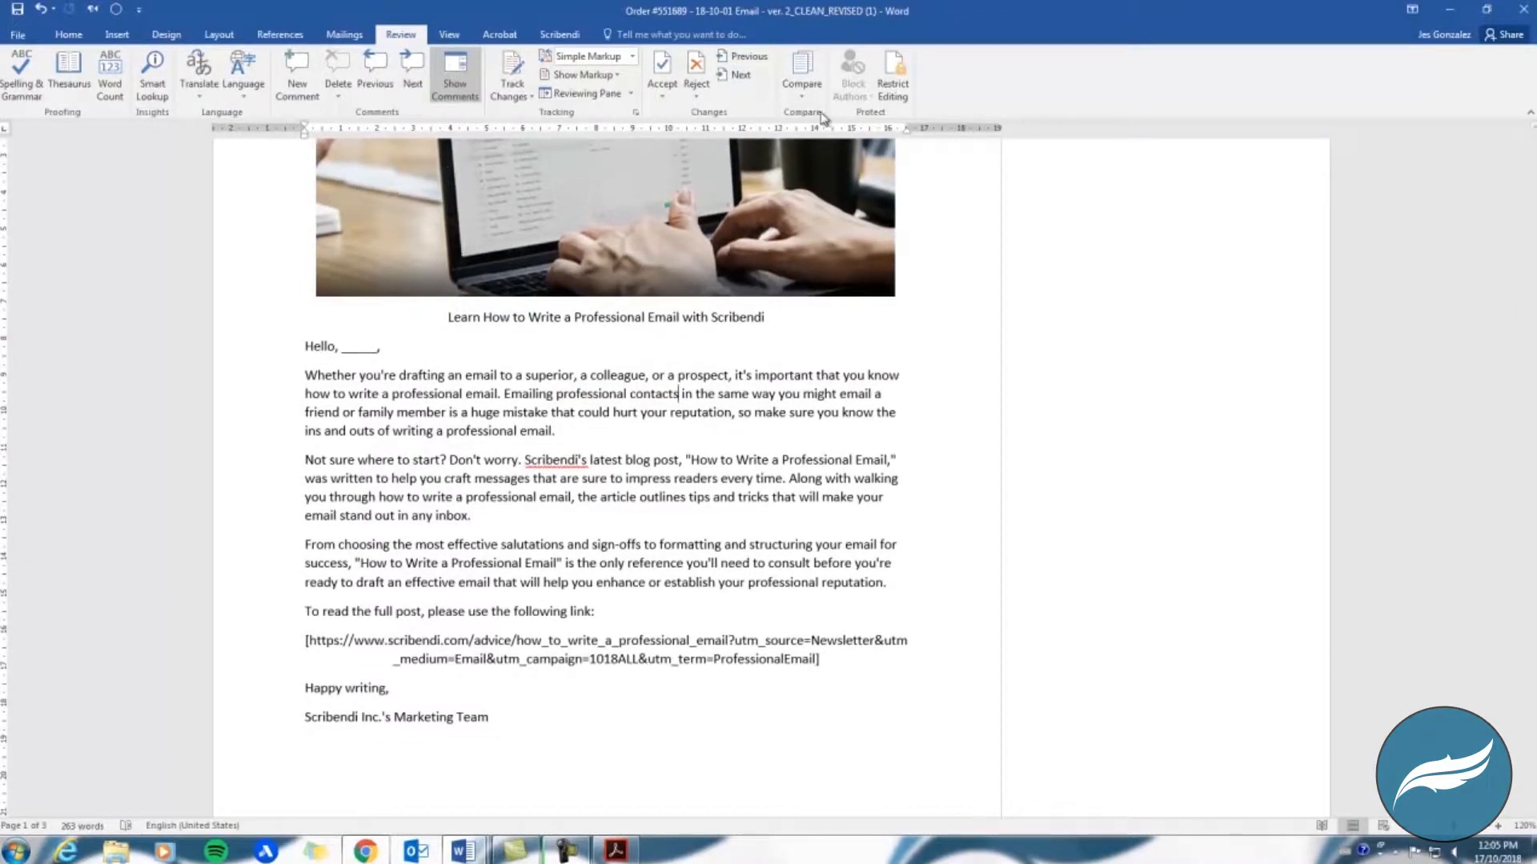
left_click(337, 75)
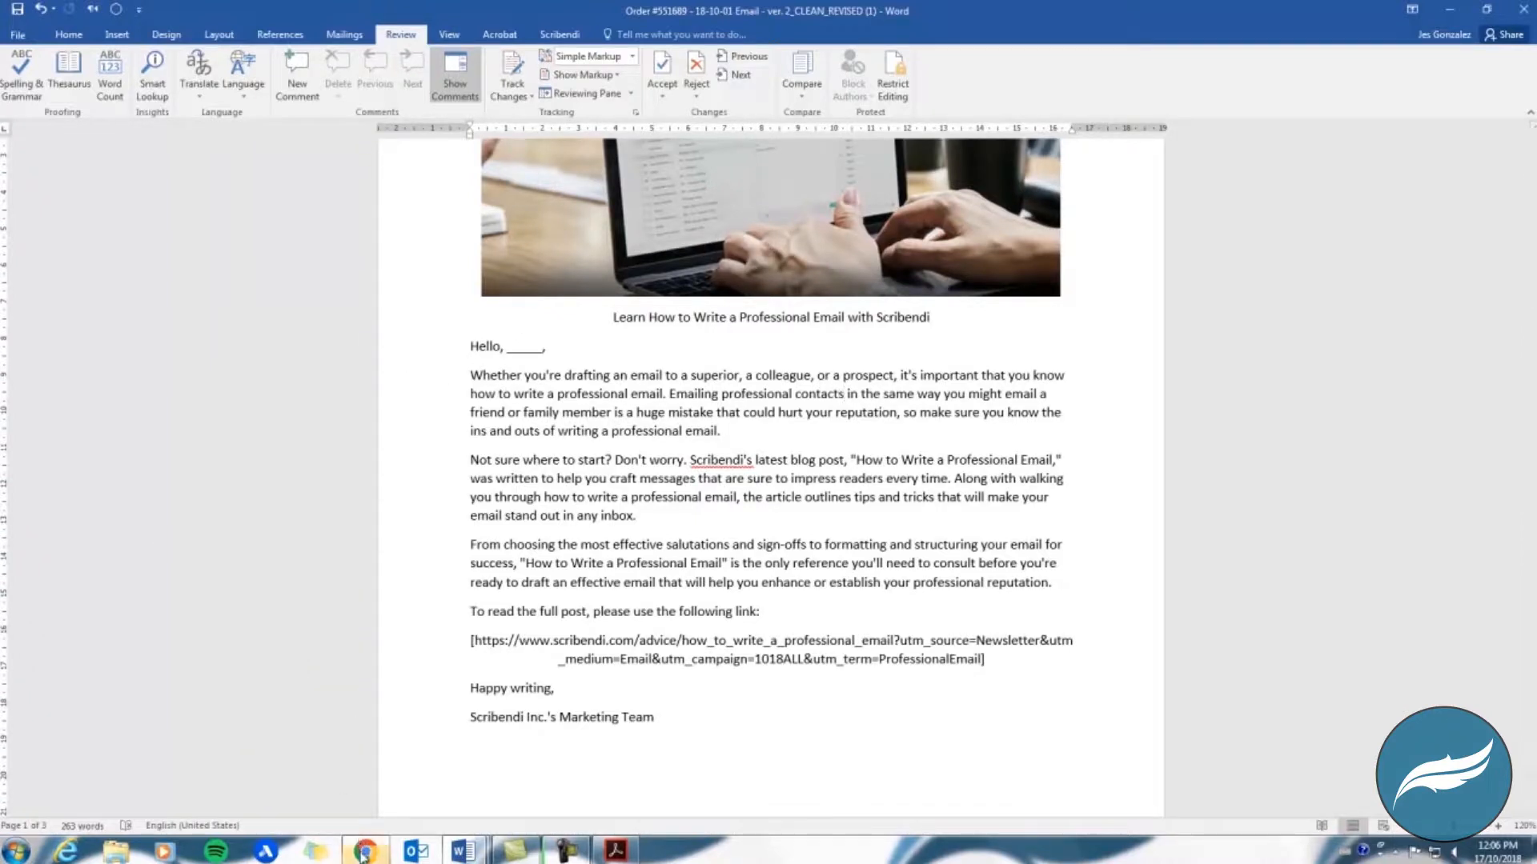
left_click(365, 850)
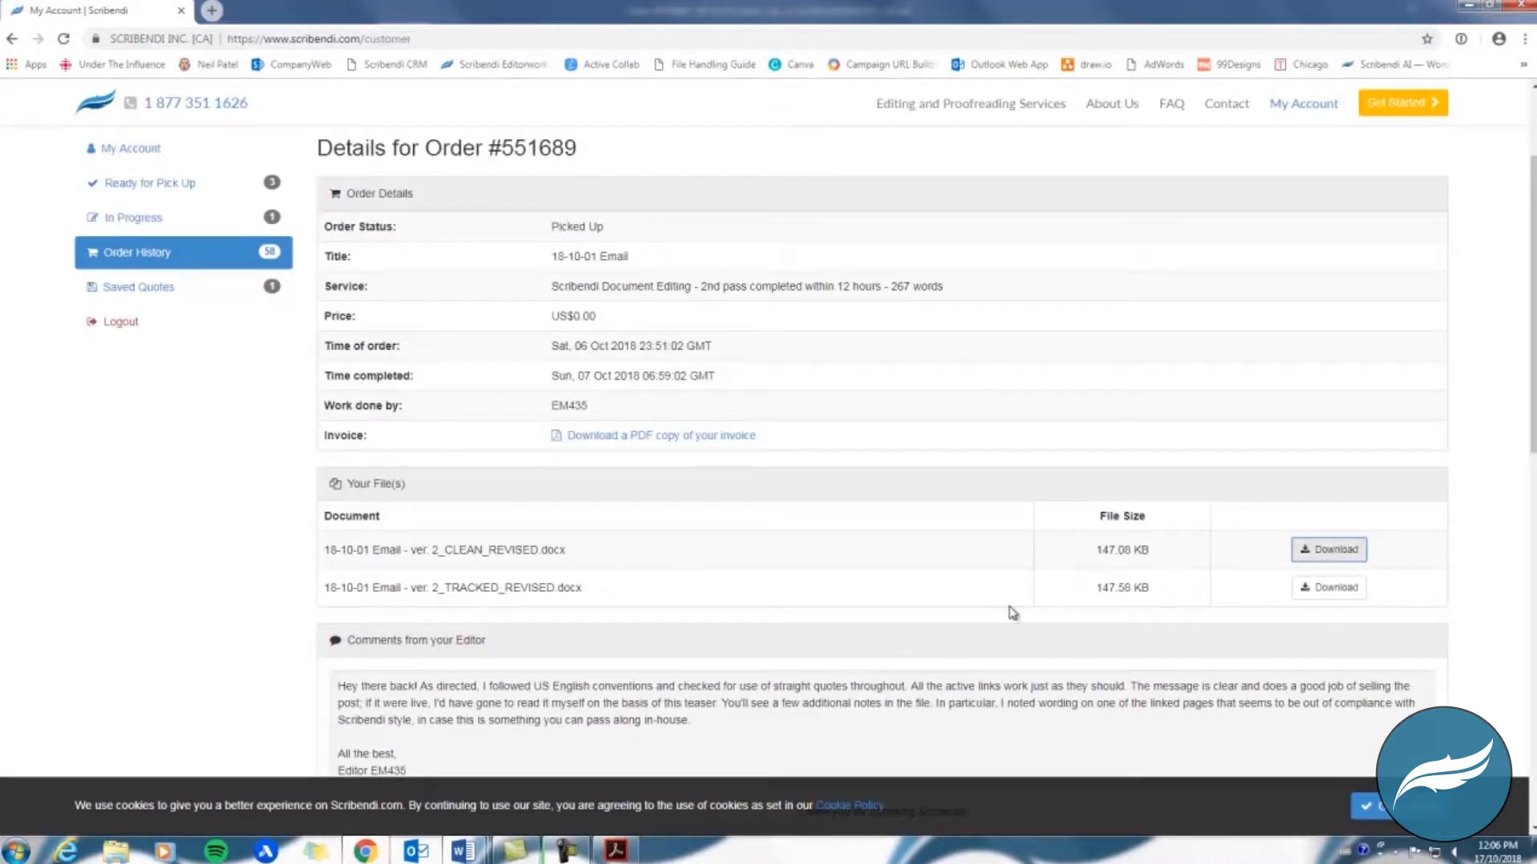
- Download '18-10-01 Email - ver. 2_TRACKED_REVISED.docx' and open it
left_click(1328, 587)
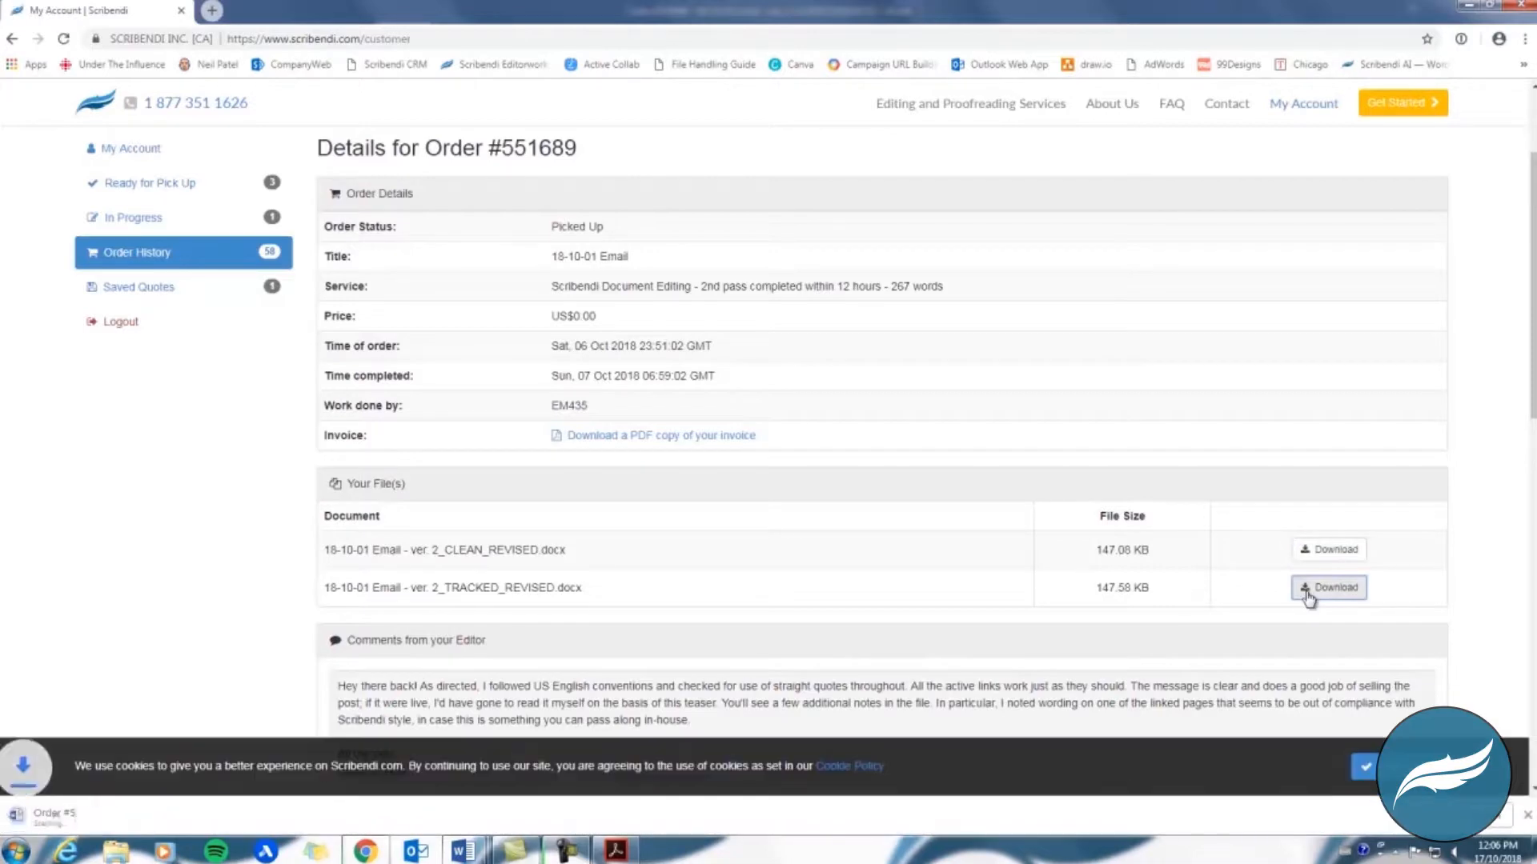
left_click(1328, 586)
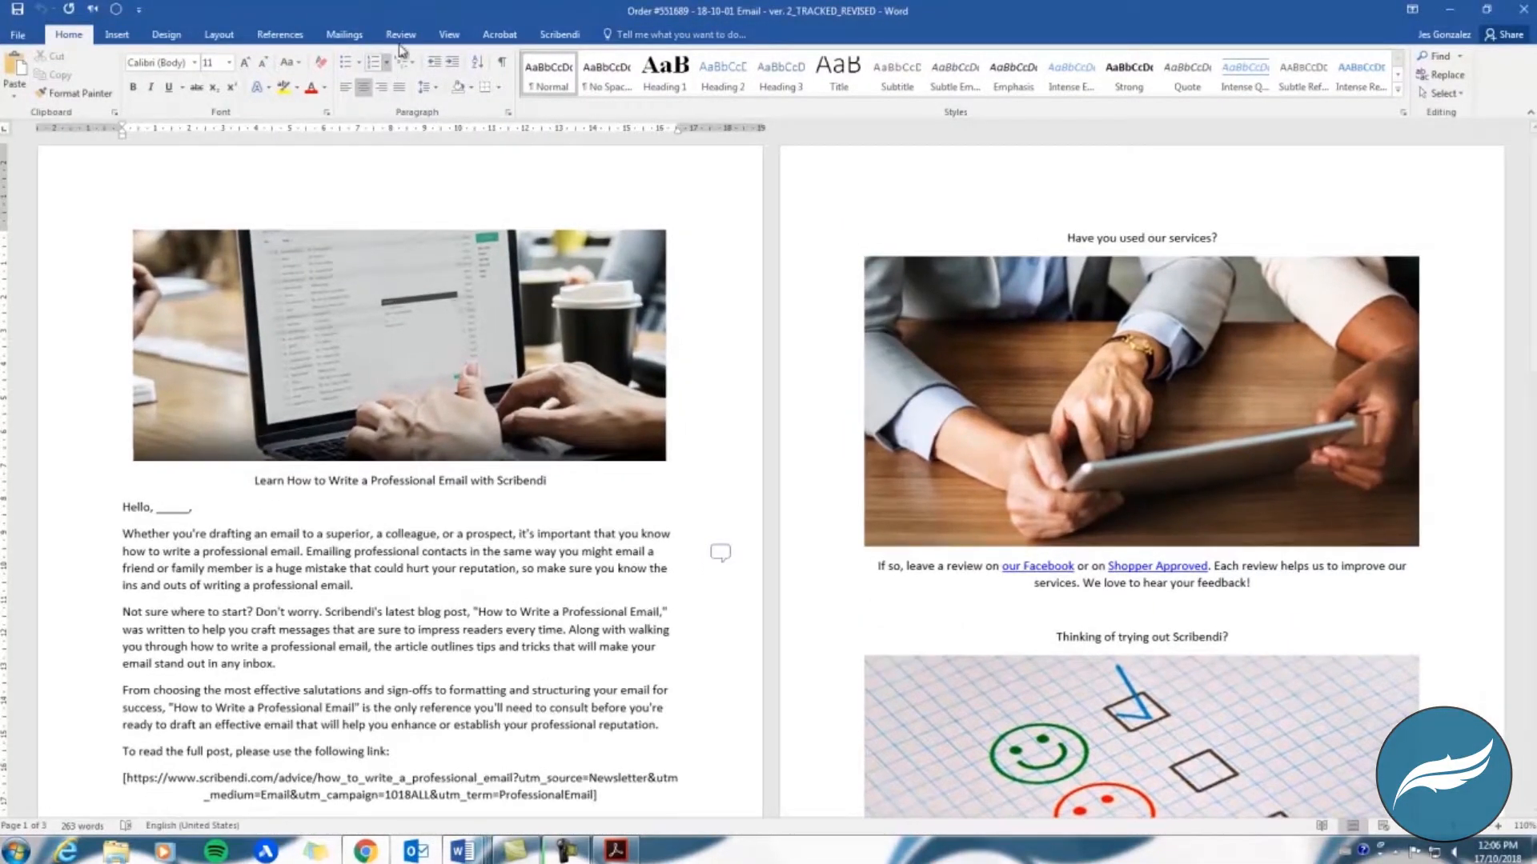
- Show the Review tools with the tracked email in Simple Markup
left_click(400, 34)
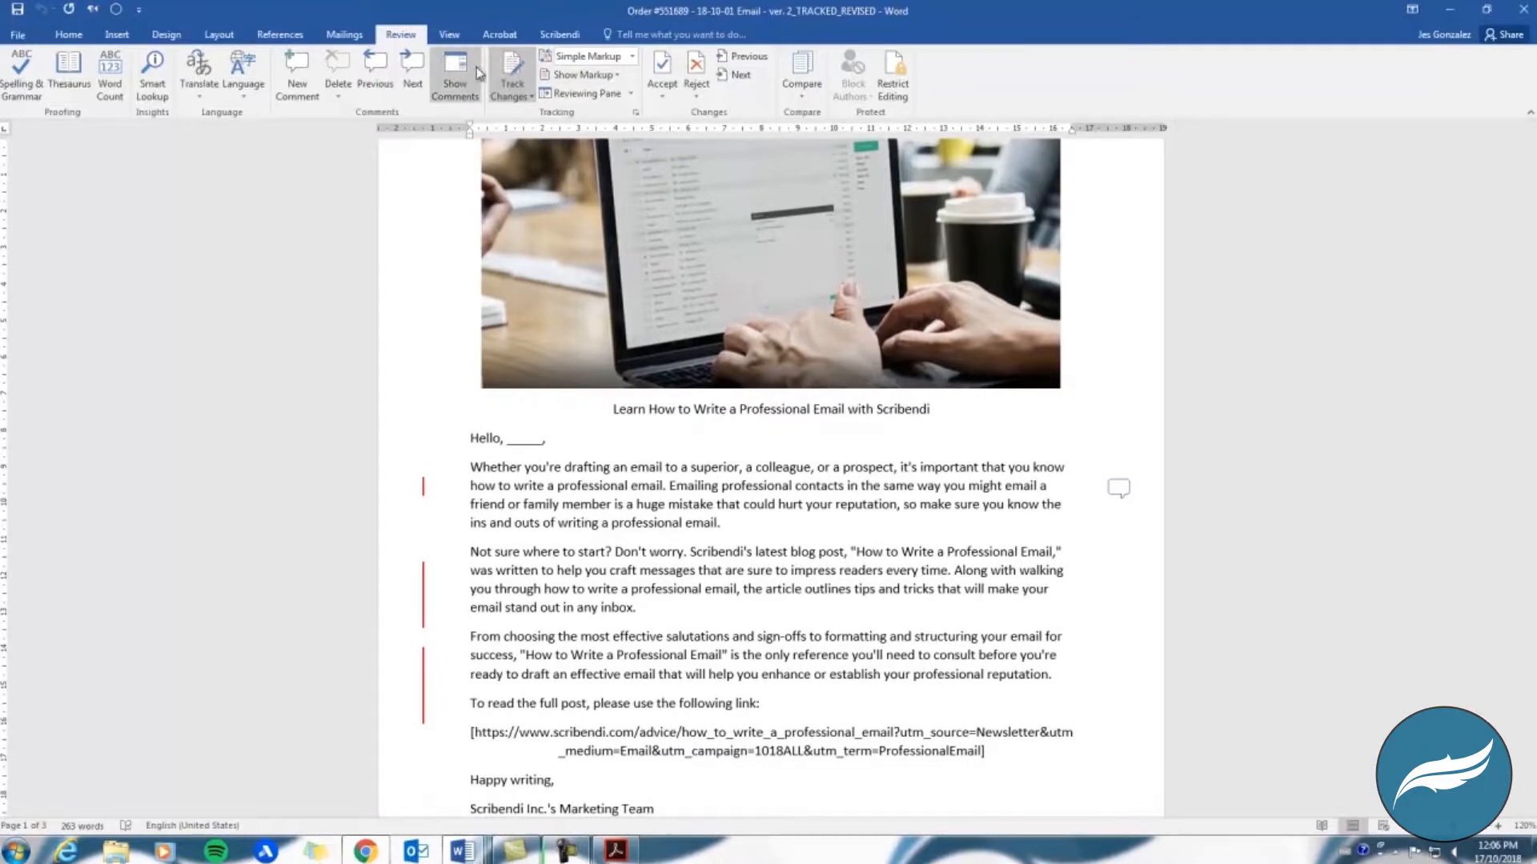
mouse_move(588, 56)
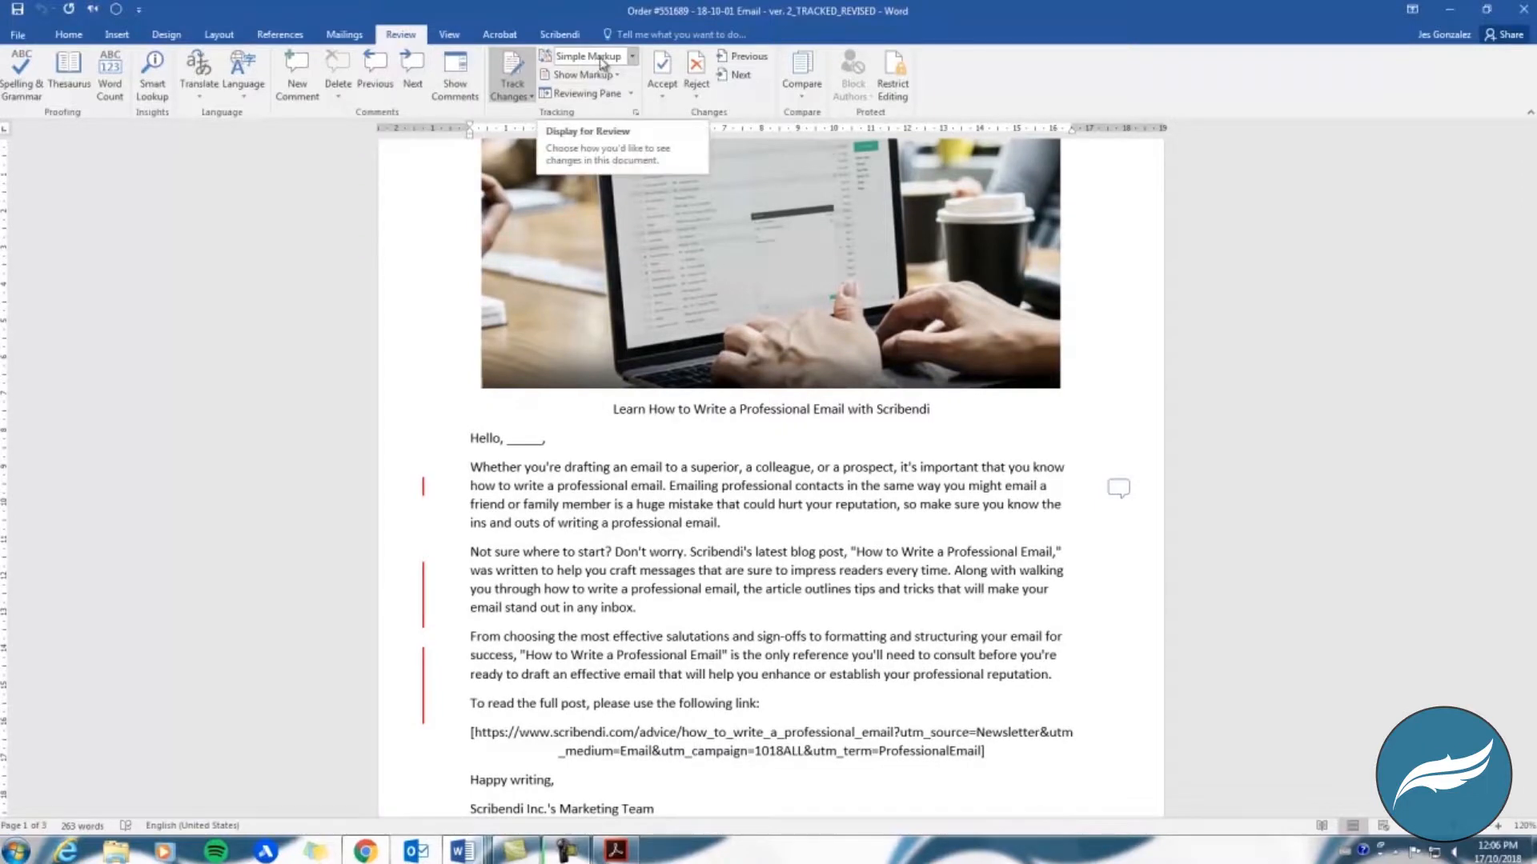
- Display All Markup and accept the 'professional contacts' tracked change
left_click(589, 56)
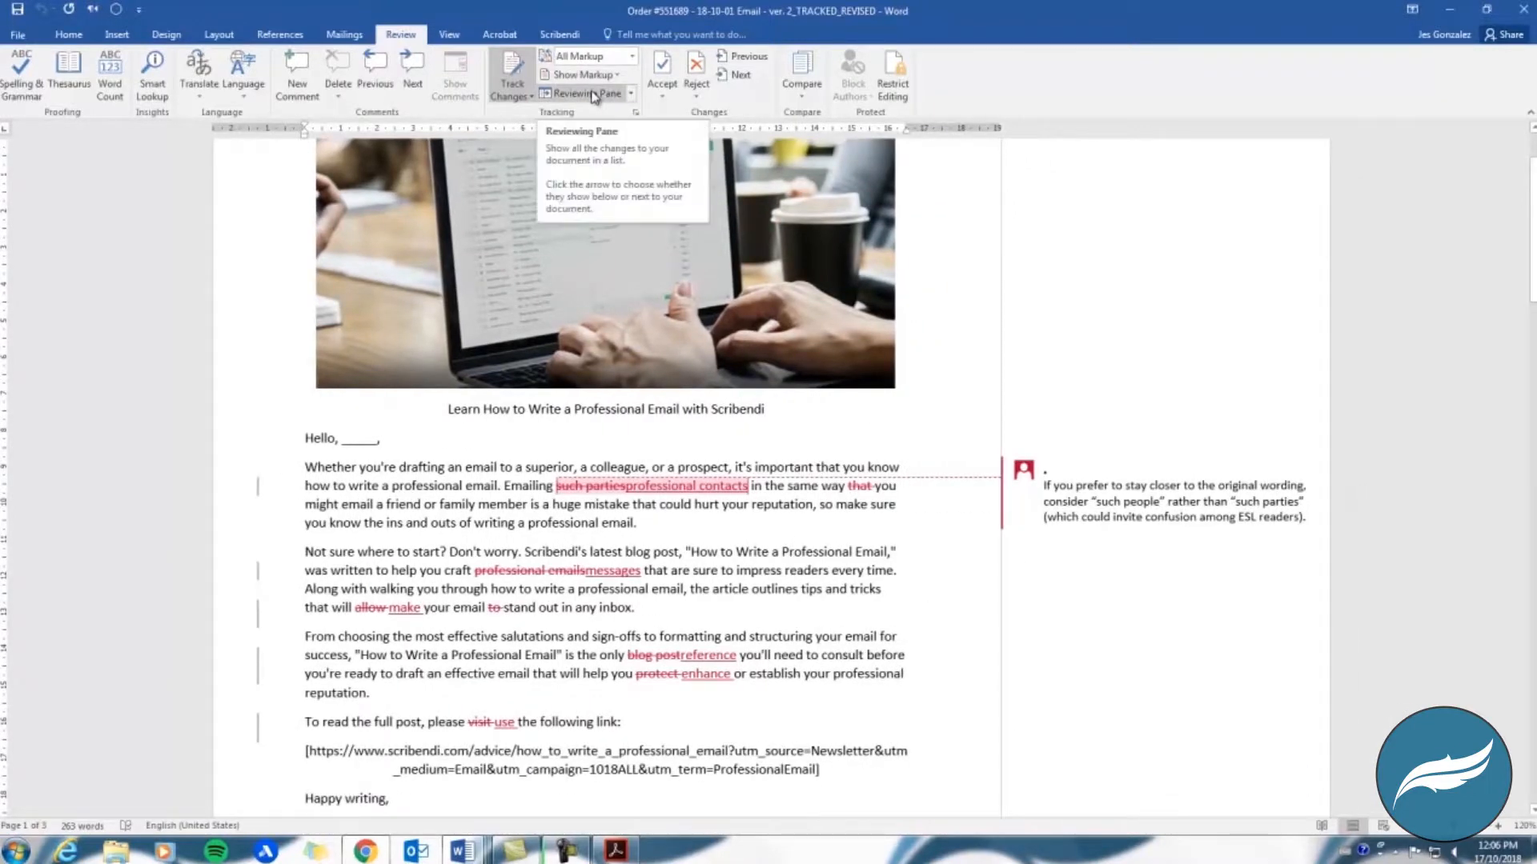
mouse_move(753, 270)
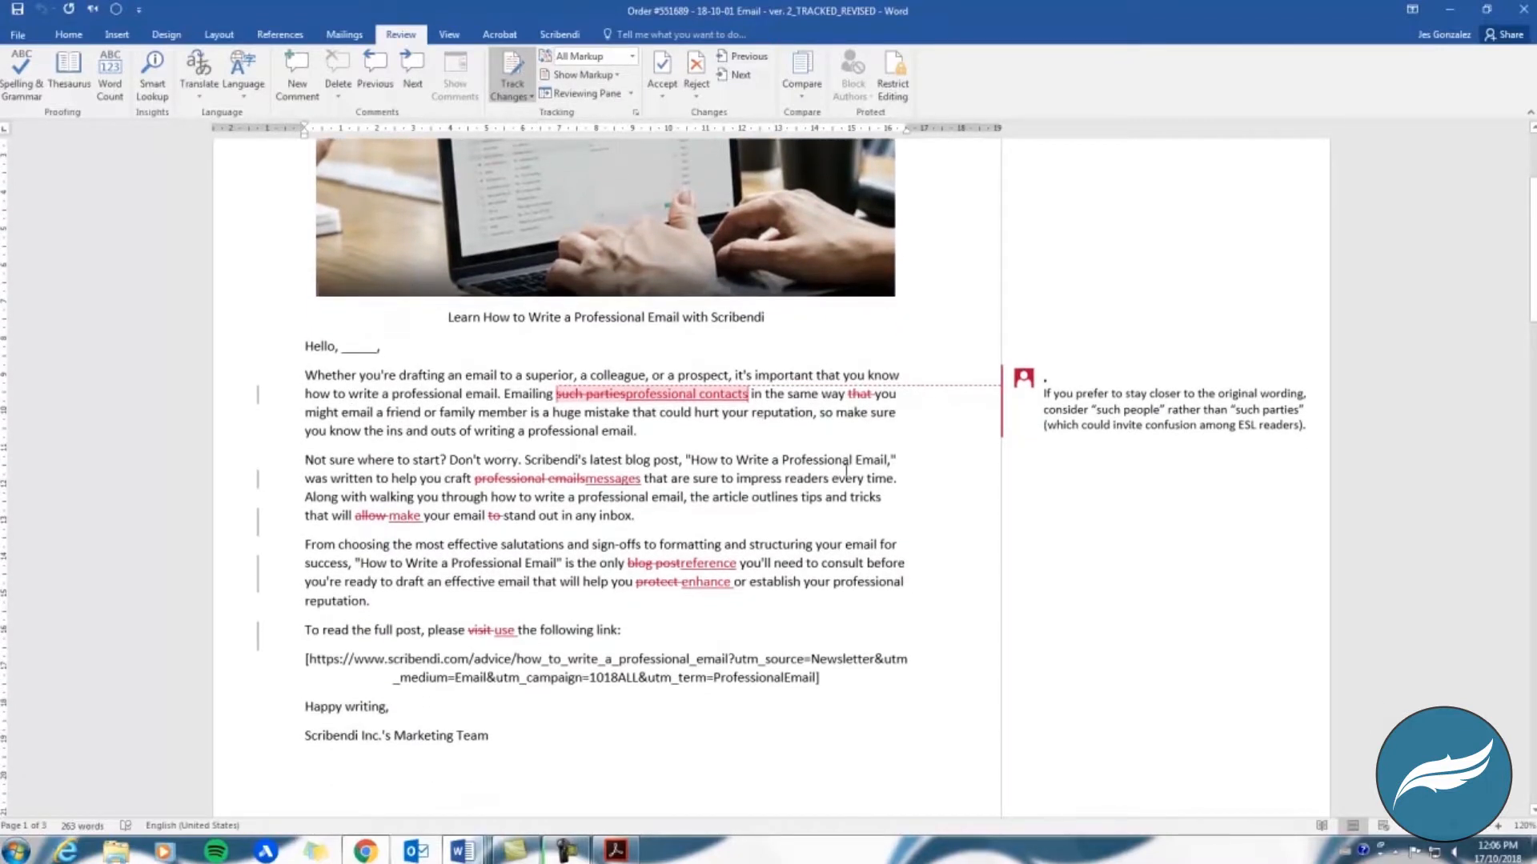
left_click(583, 75)
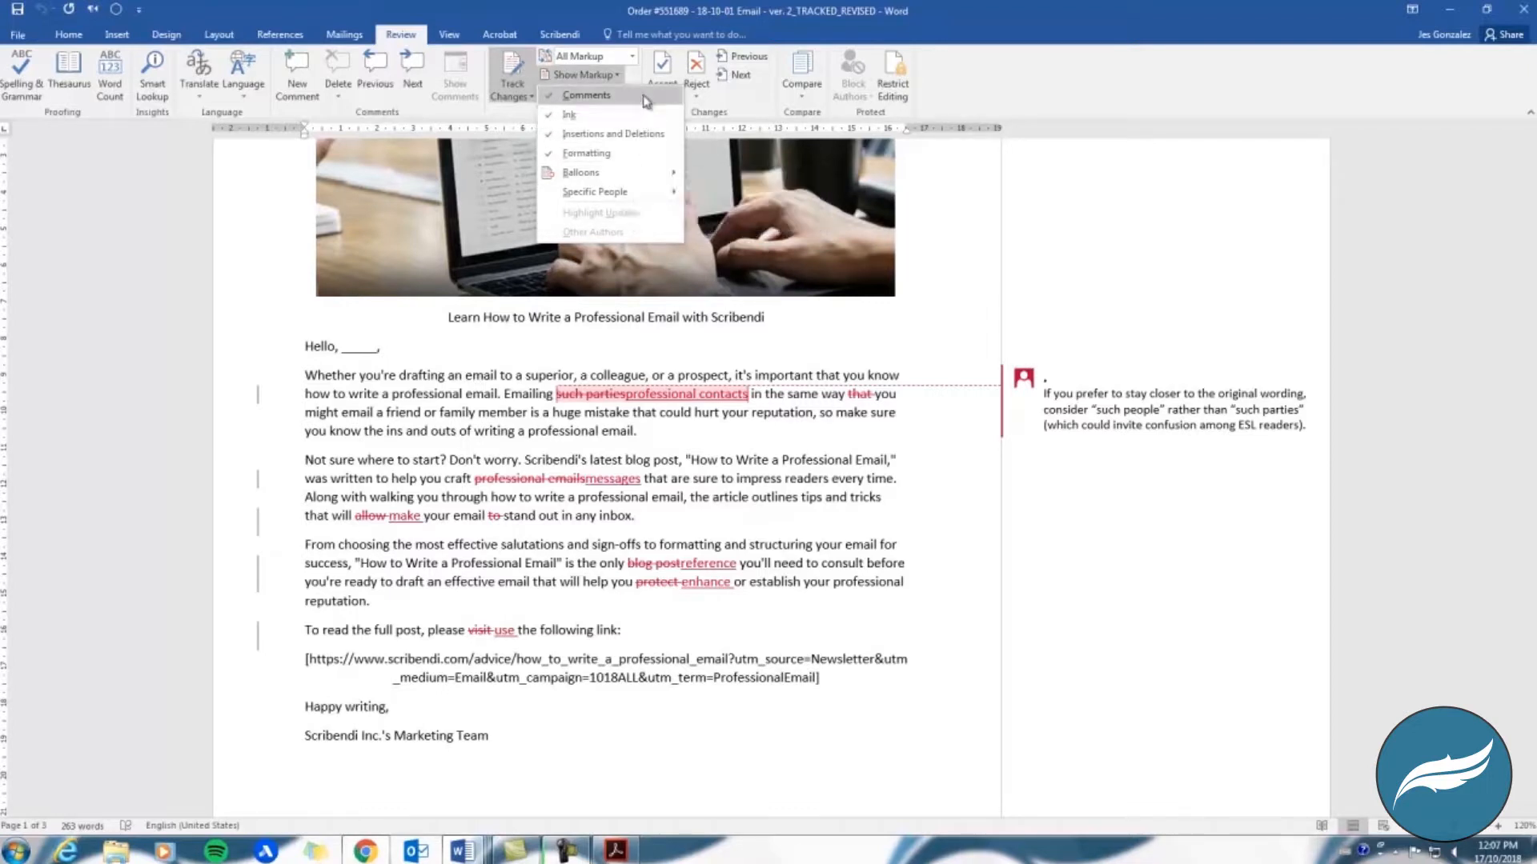
left_click(585, 95)
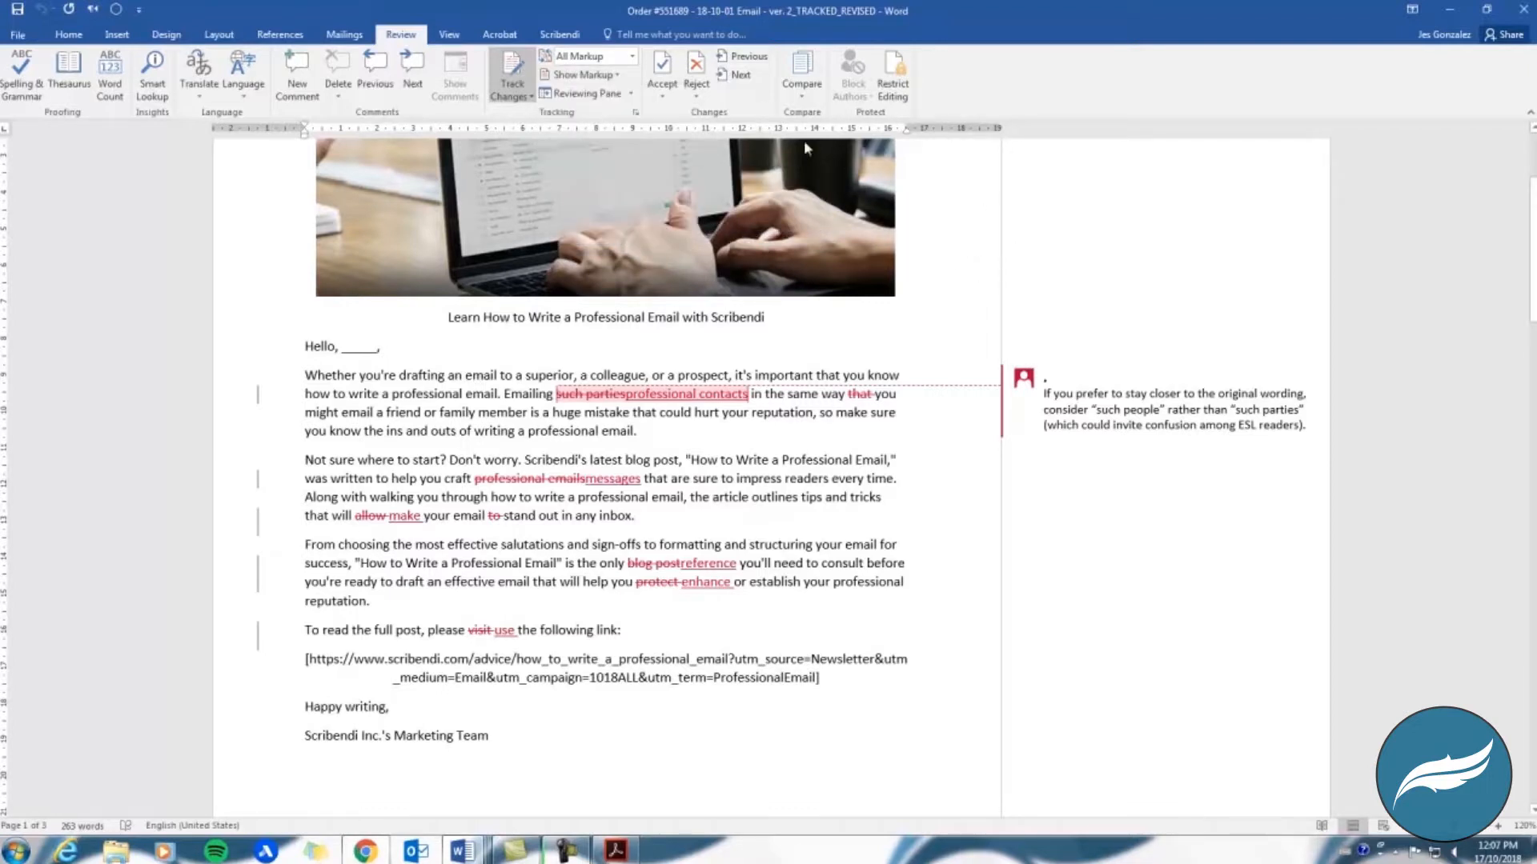
mouse_move(662, 69)
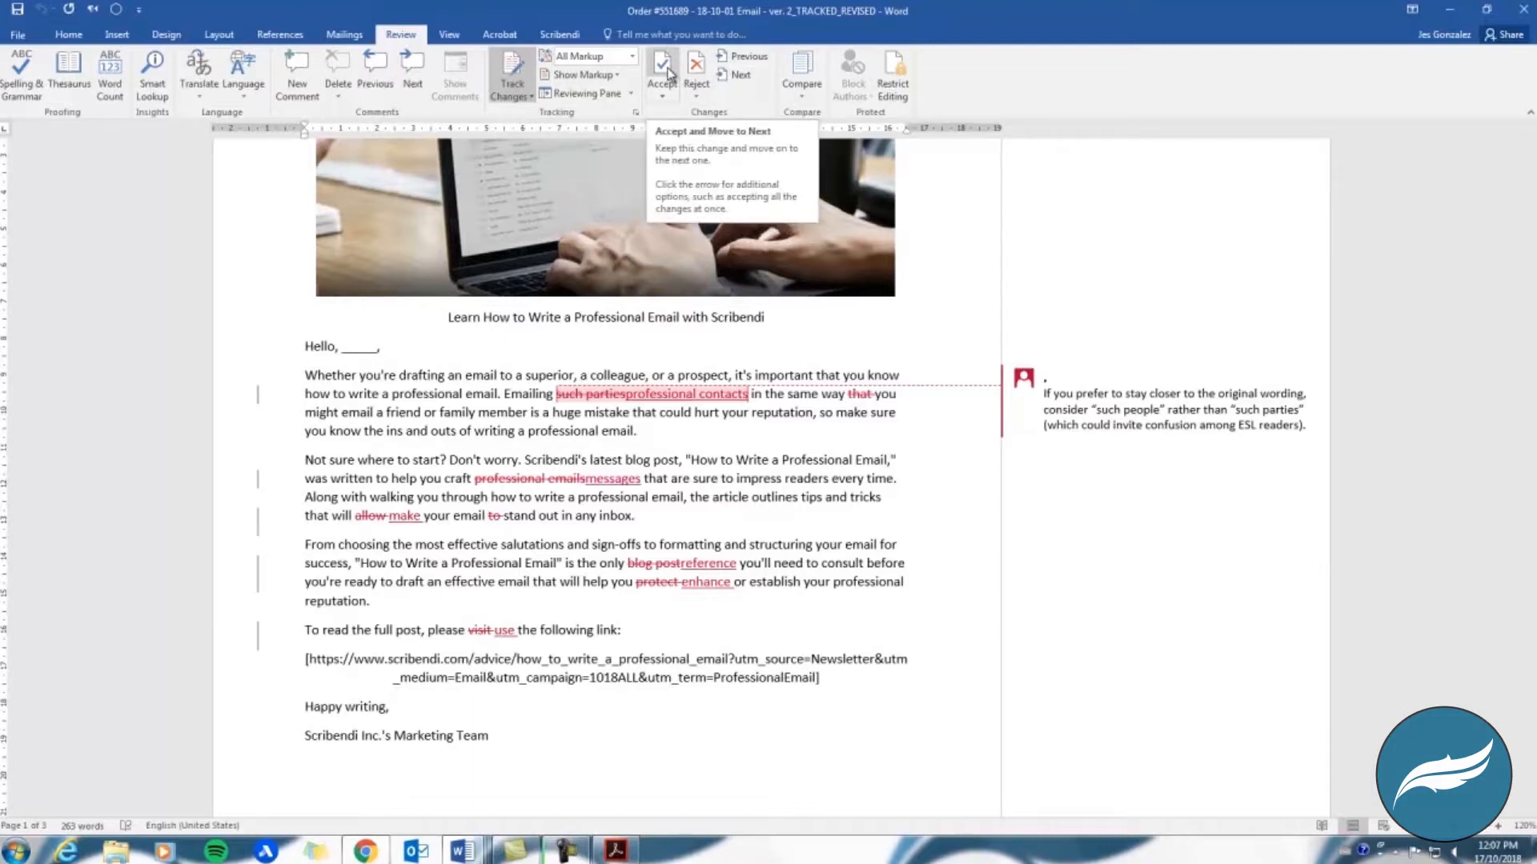
left_click(660, 69)
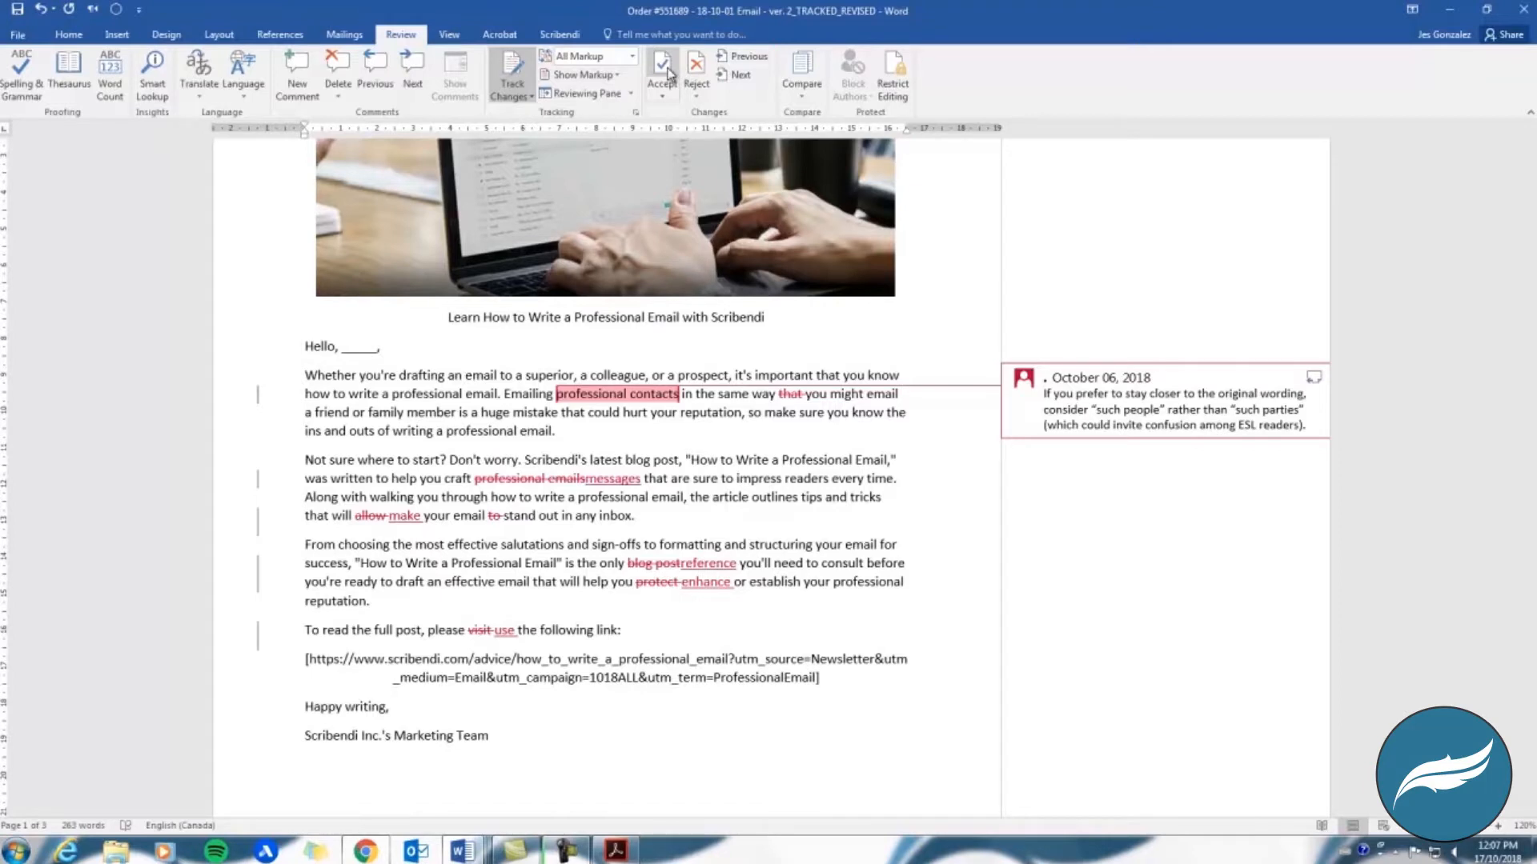
- Accept all remaining tracked changes and bring up the Save As location choices
left_click(662, 73)
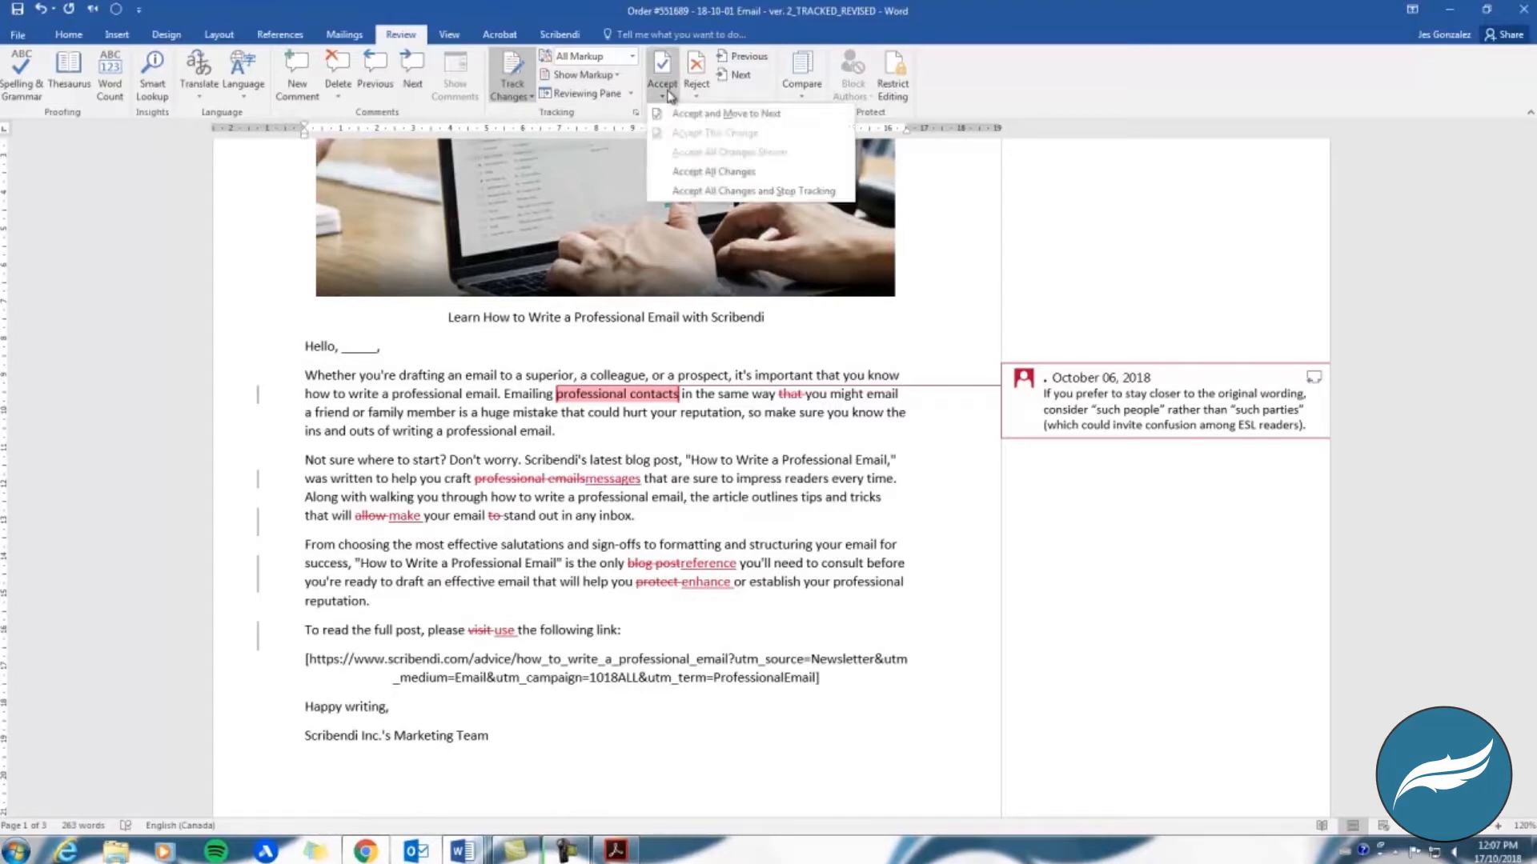
mouse_move(713, 172)
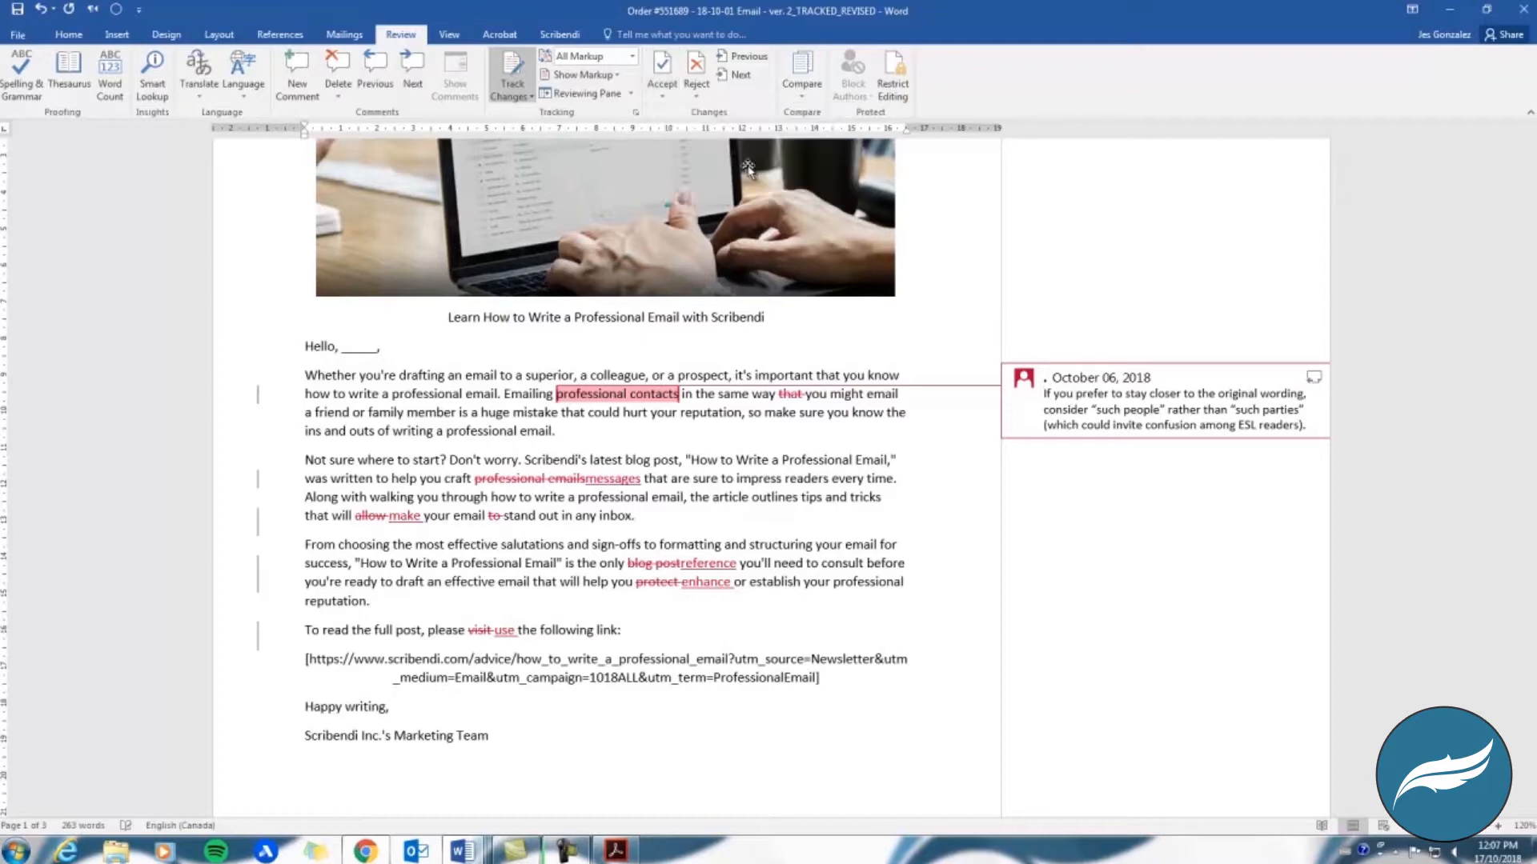
left_click(662, 69)
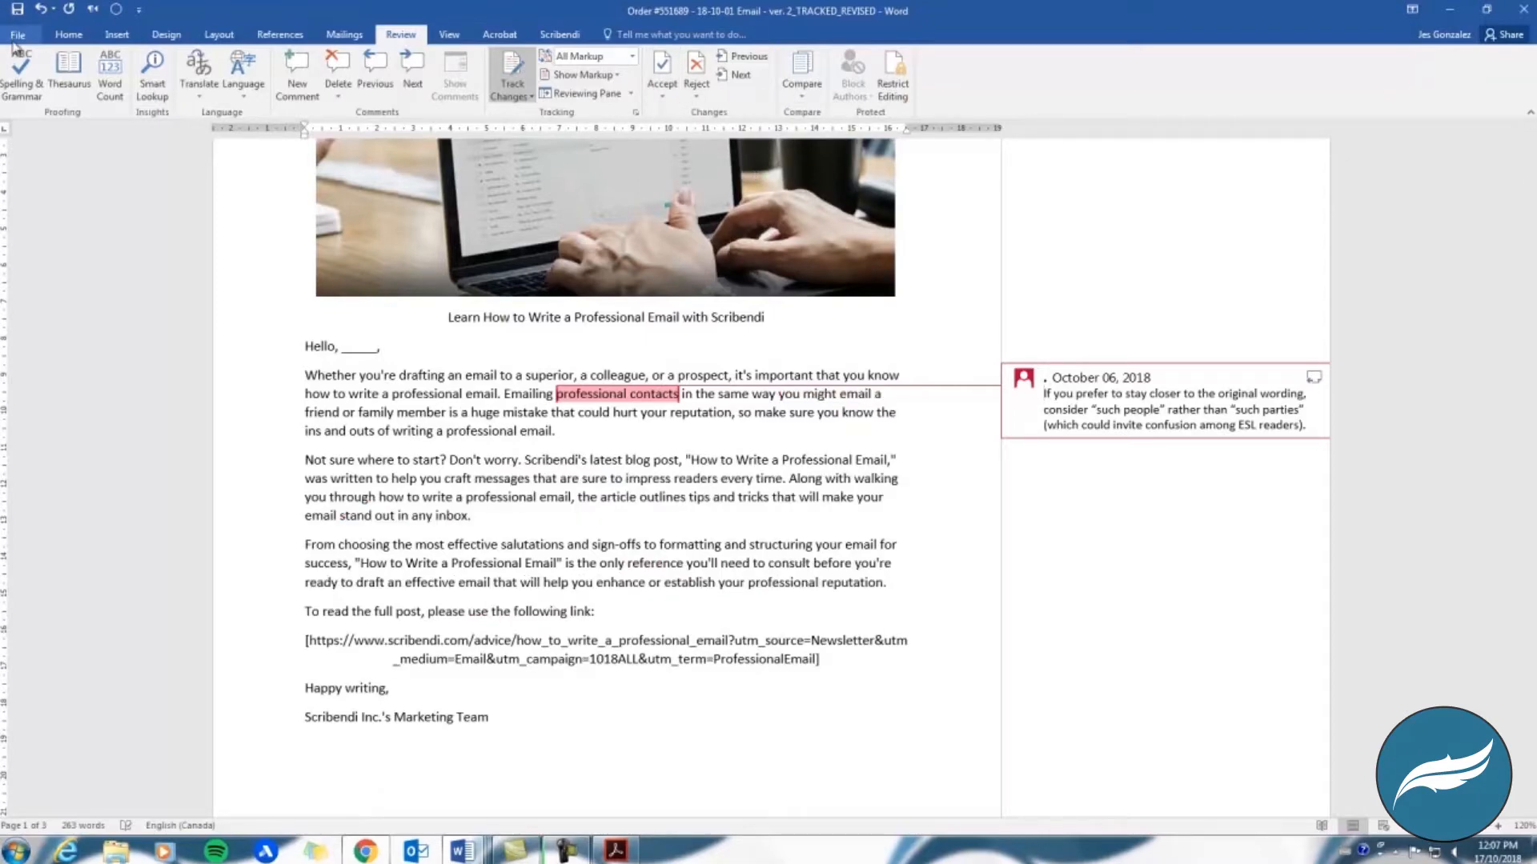
left_click(17, 34)
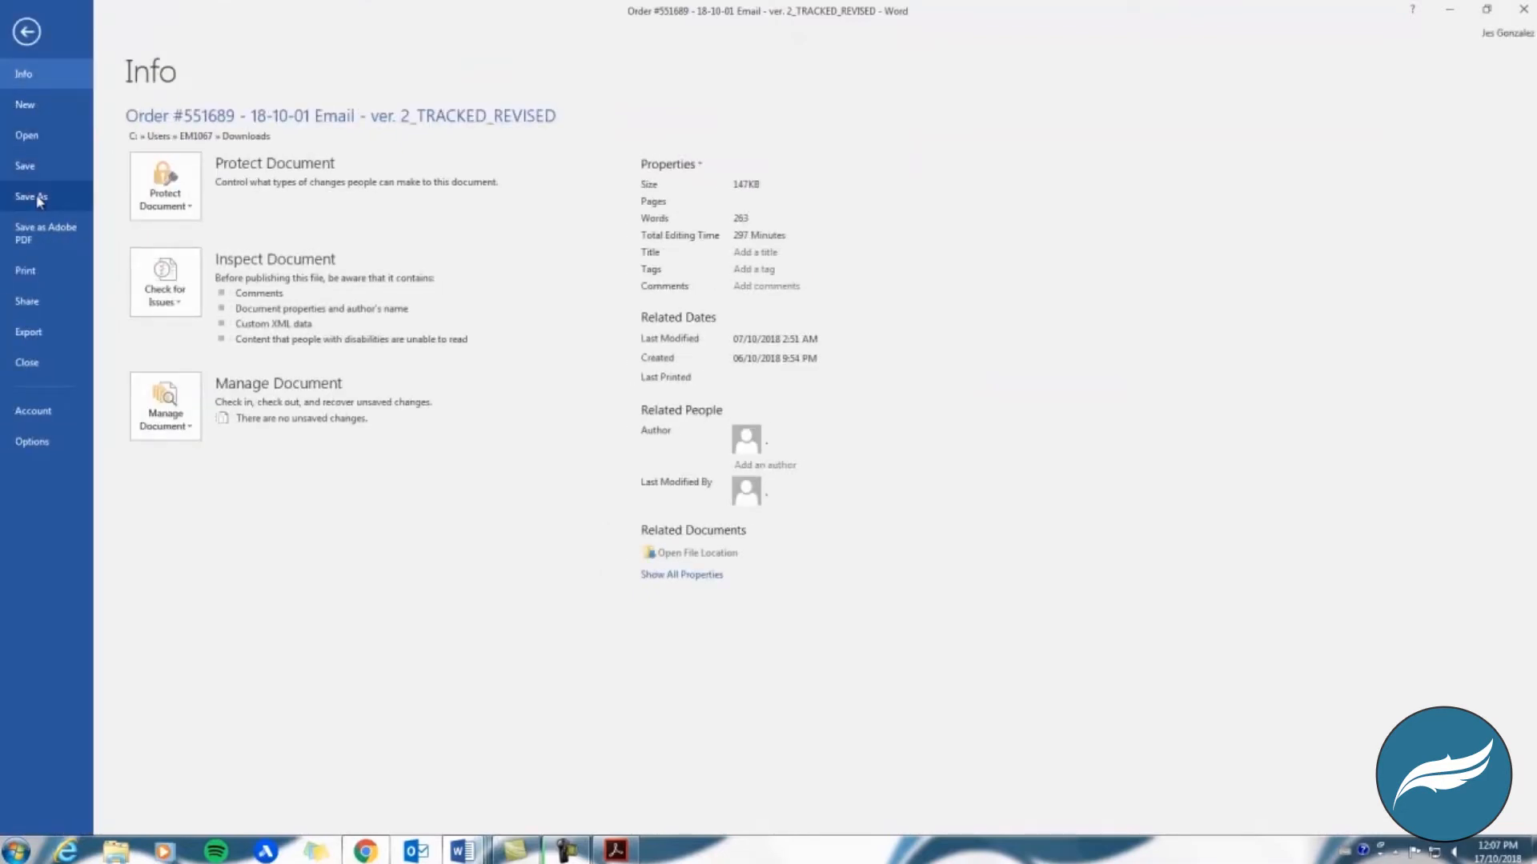
left_click(30, 196)
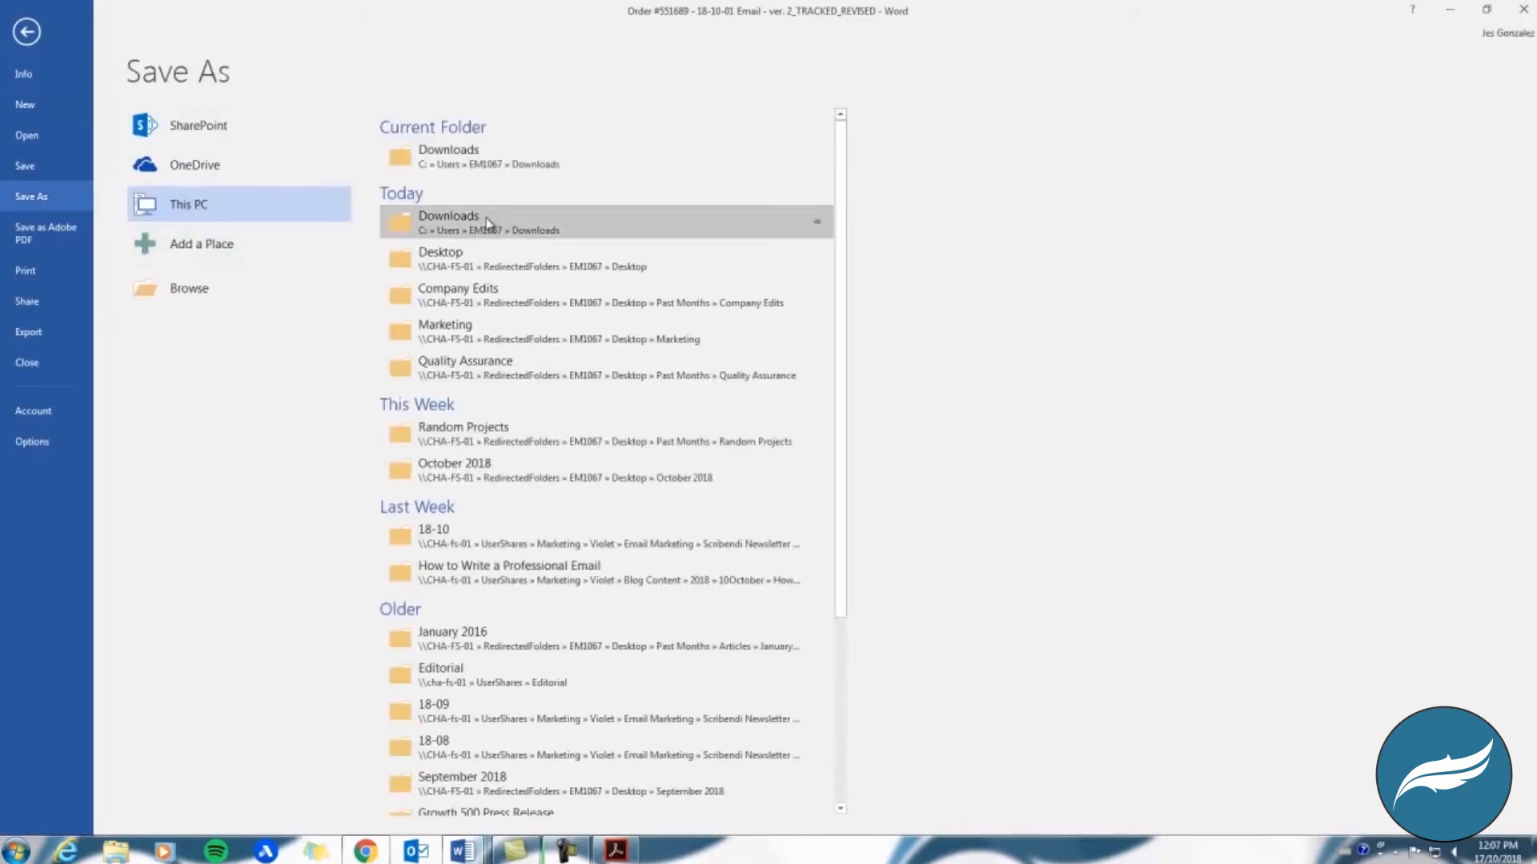